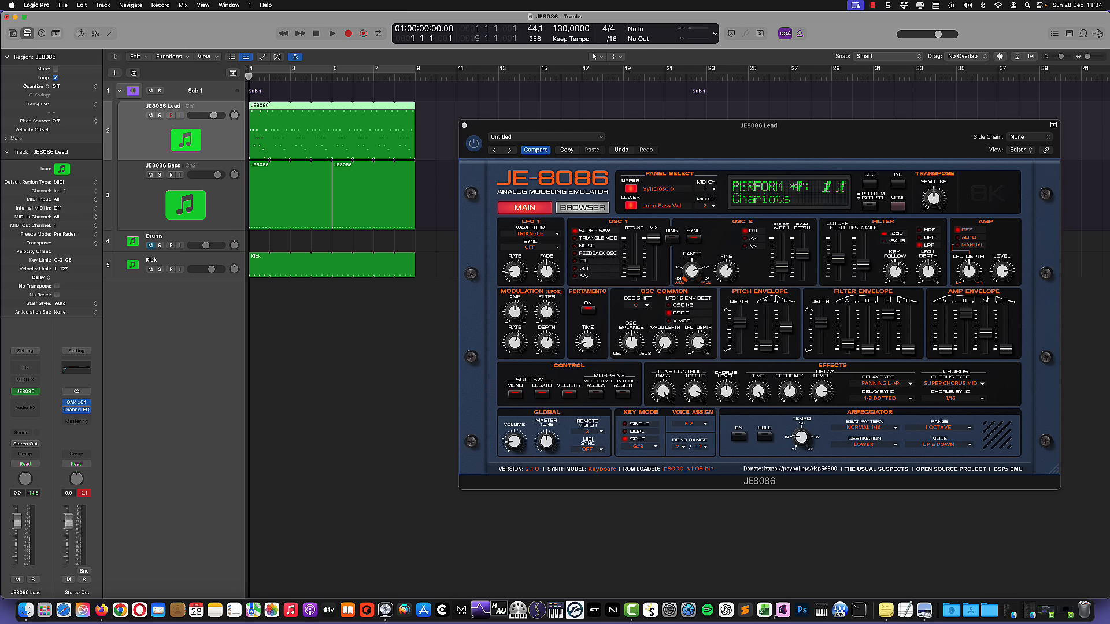
mouse_move(743, 131)
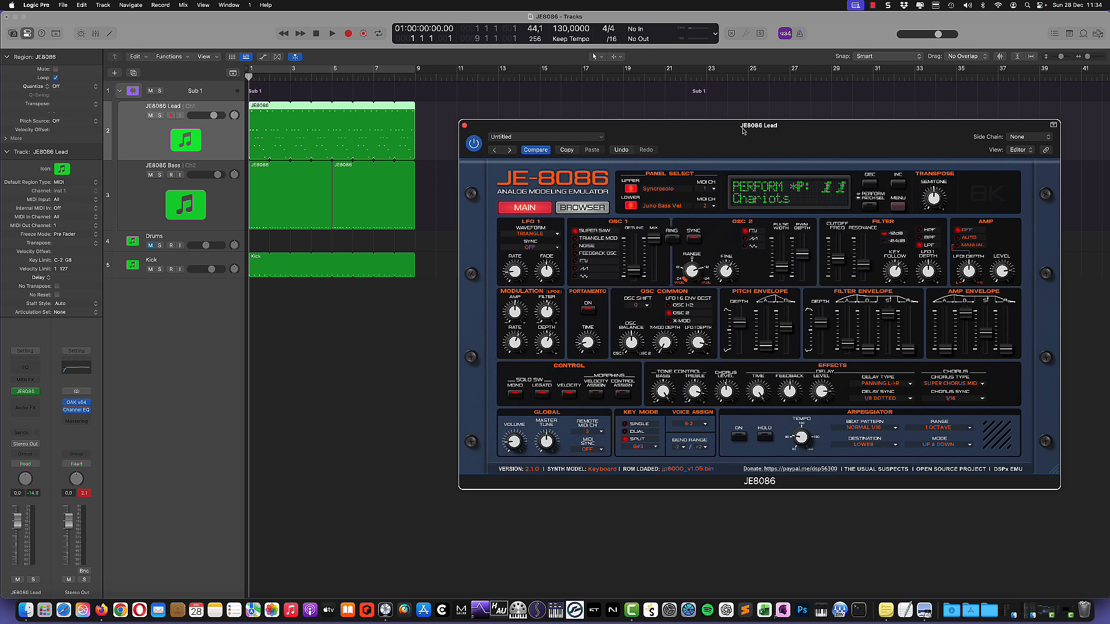
mouse_move(833, 196)
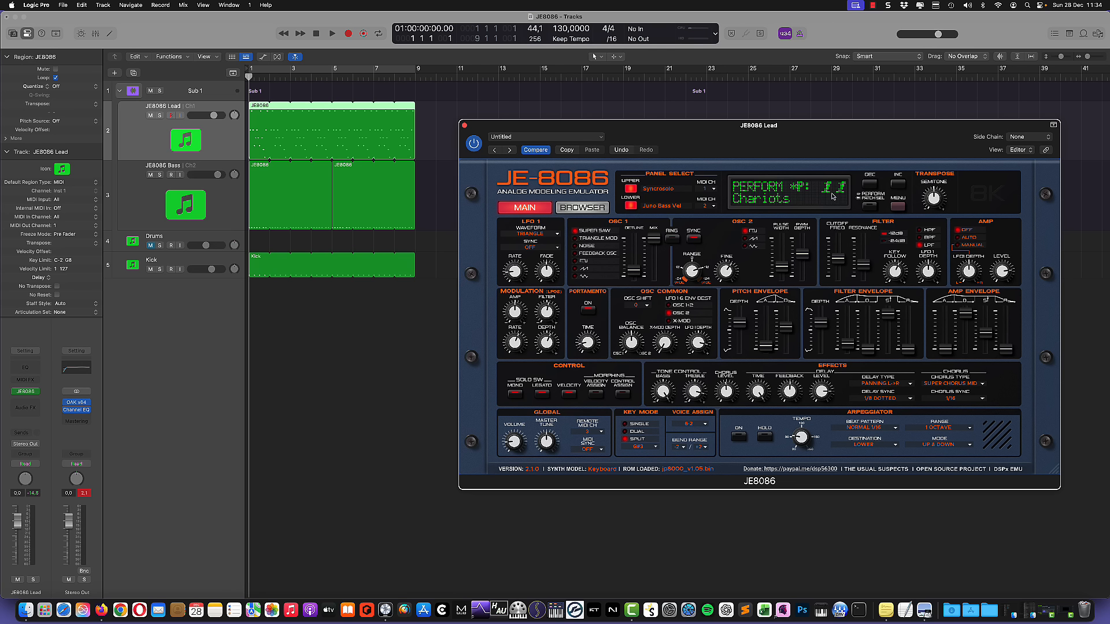
mouse_move(775, 142)
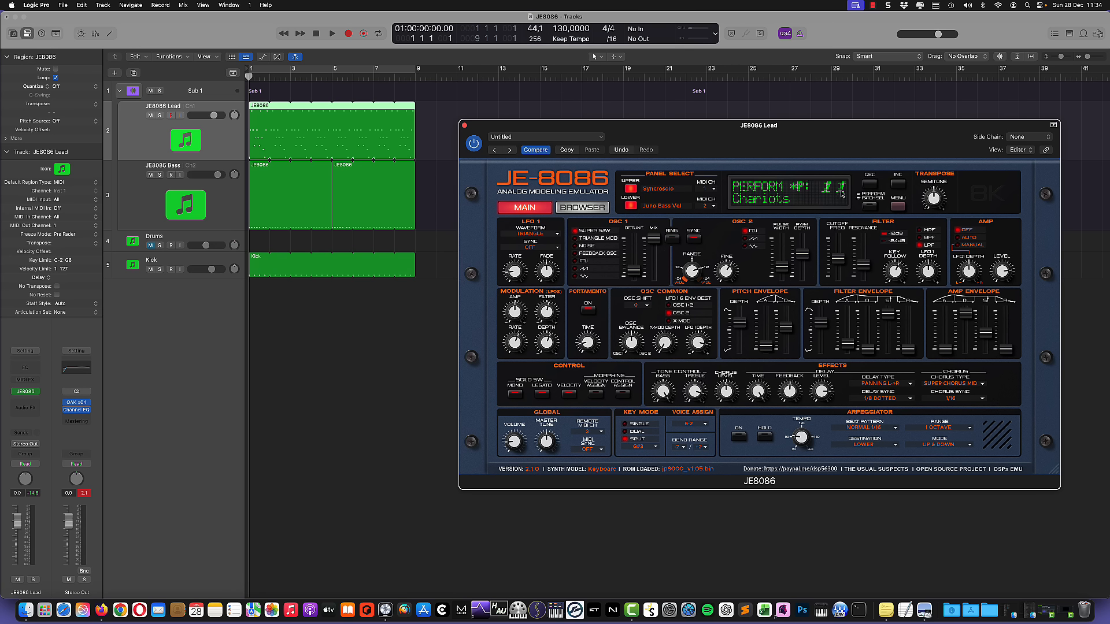
mouse_move(803, 219)
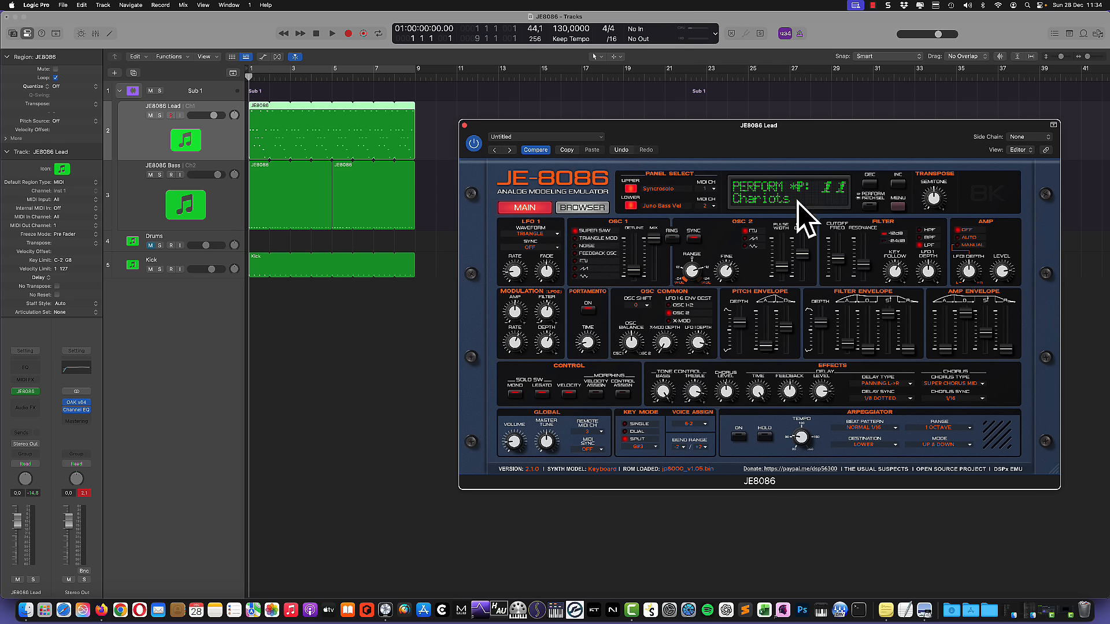
mouse_move(779, 197)
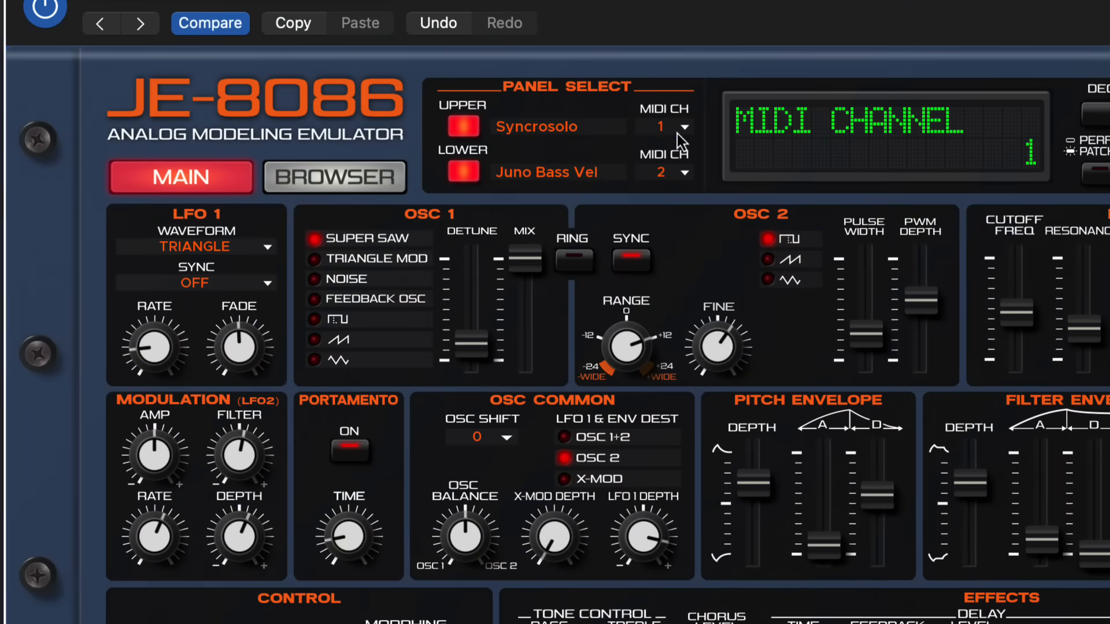
mouse_move(683, 142)
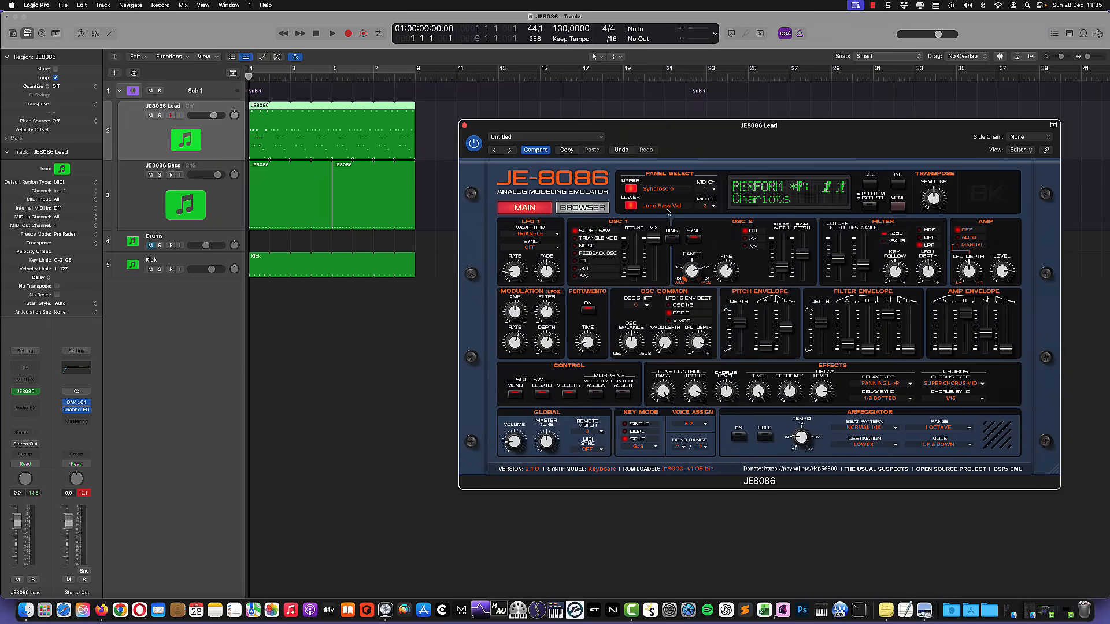
mouse_move(651, 211)
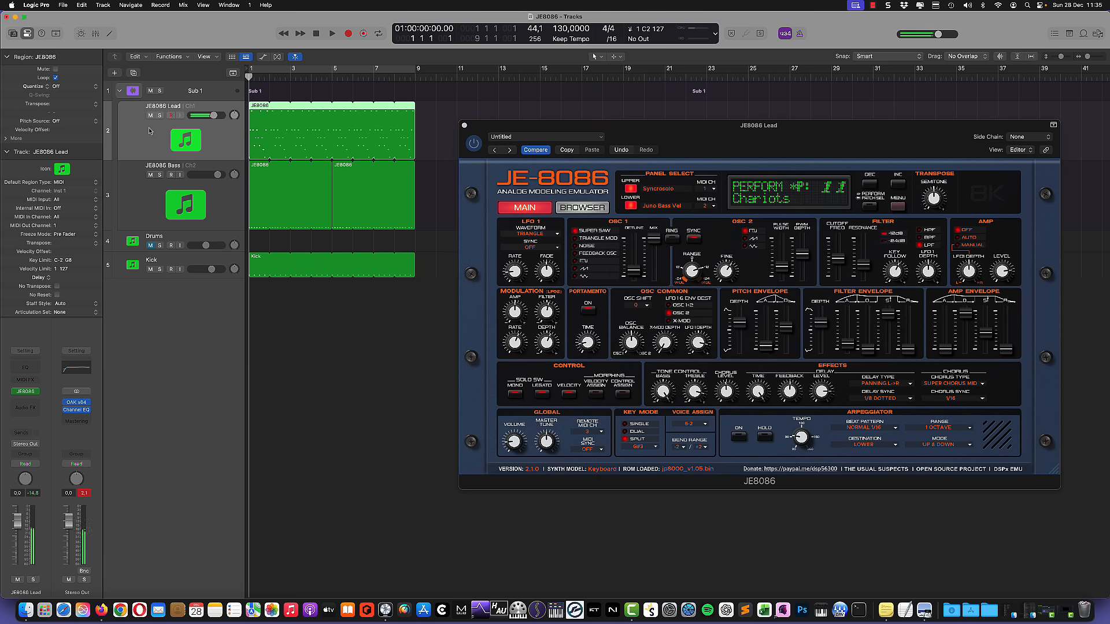
mouse_move(223, 135)
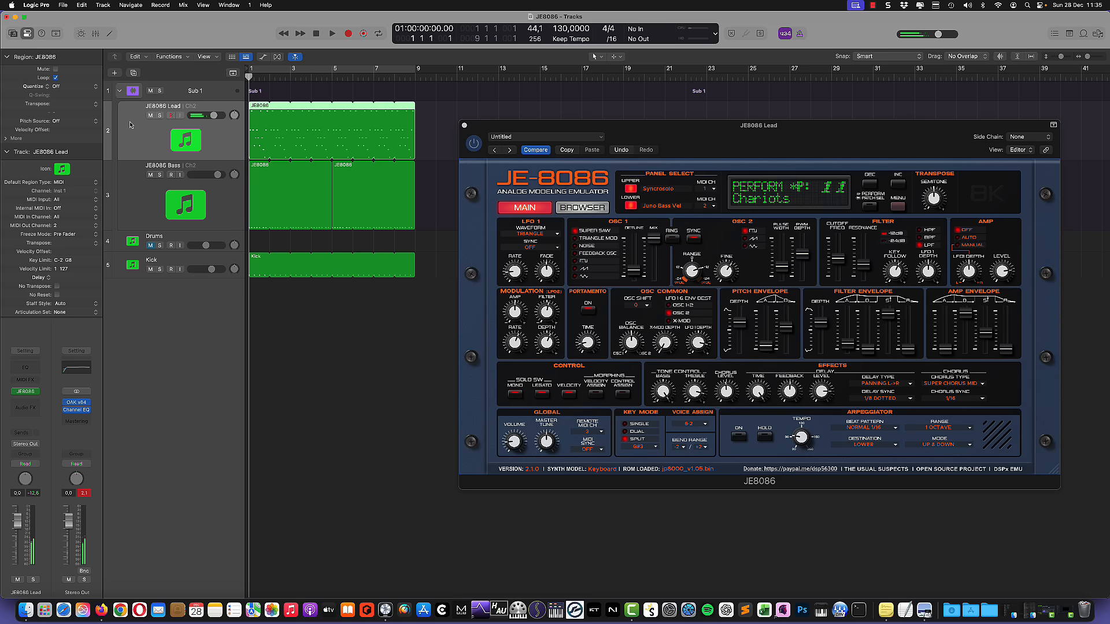
click(707, 189)
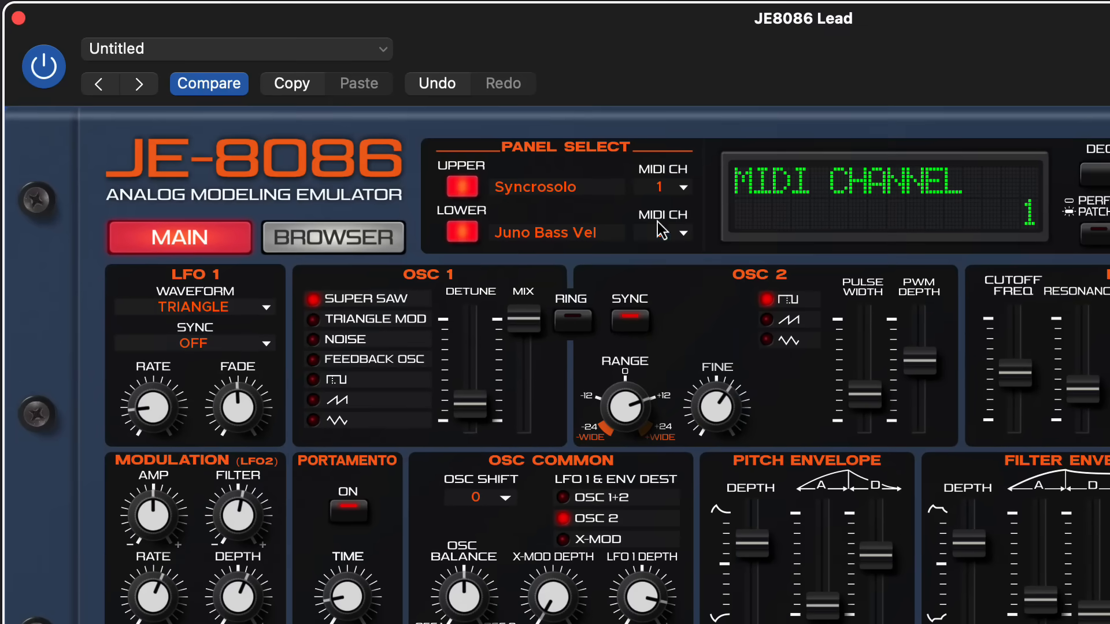
click(662, 233)
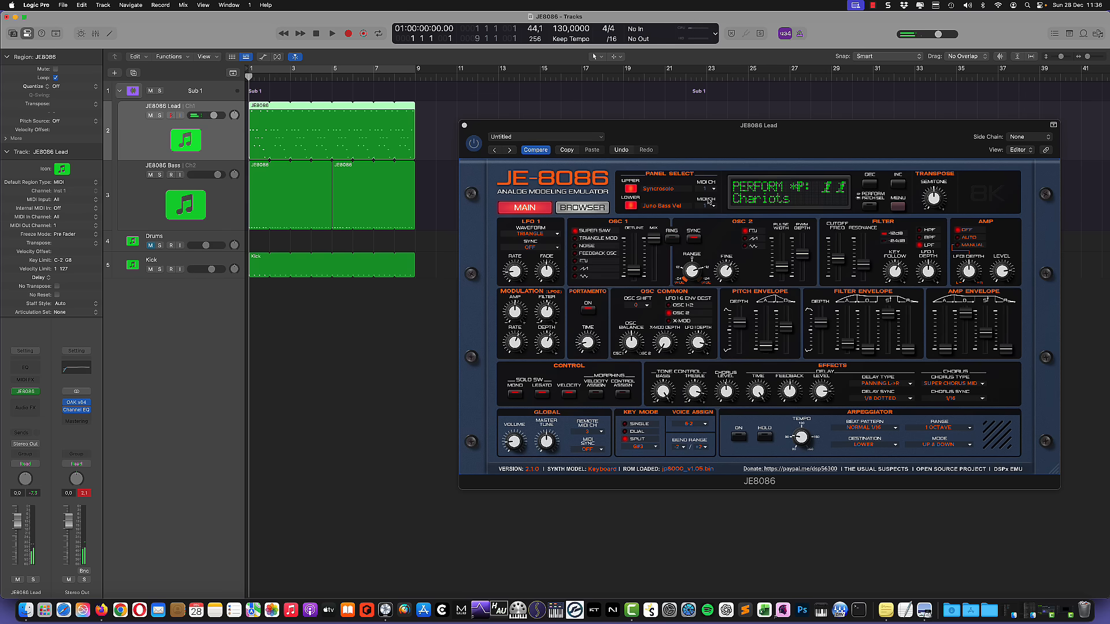
click(709, 205)
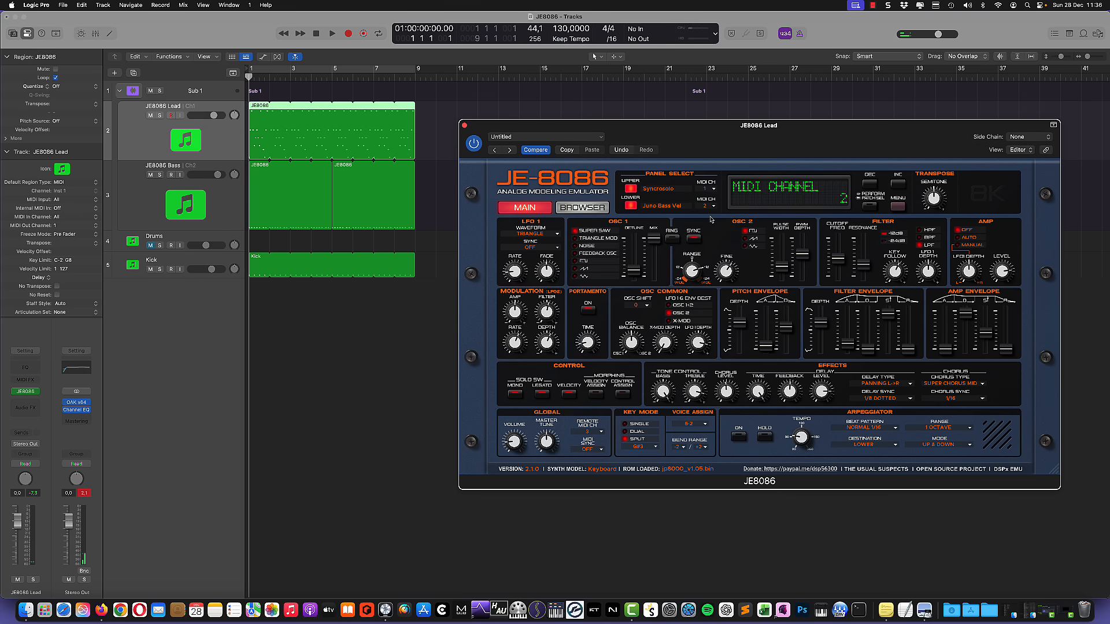
click(55, 226)
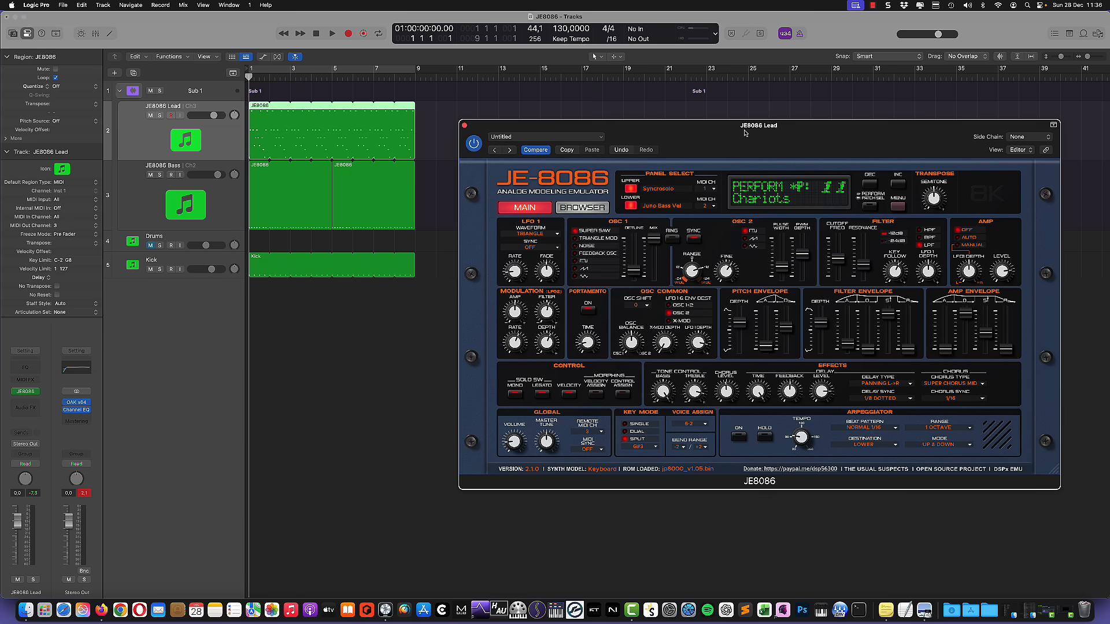
mouse_move(787, 172)
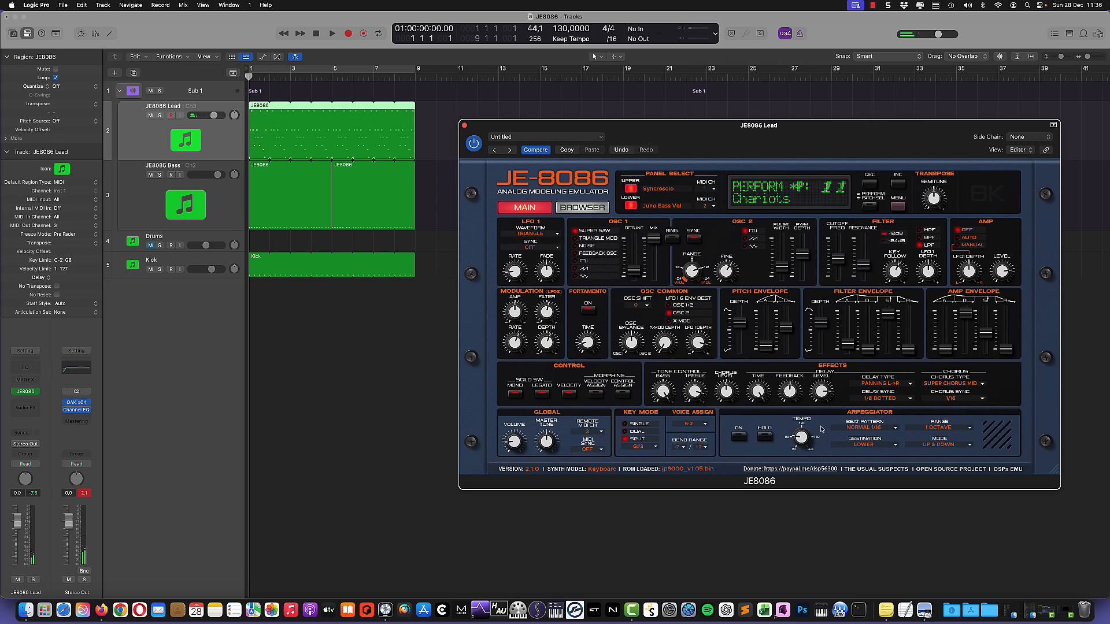
Move the Lead plug-in window aside and select the JE8086 Bass track
click(737, 439)
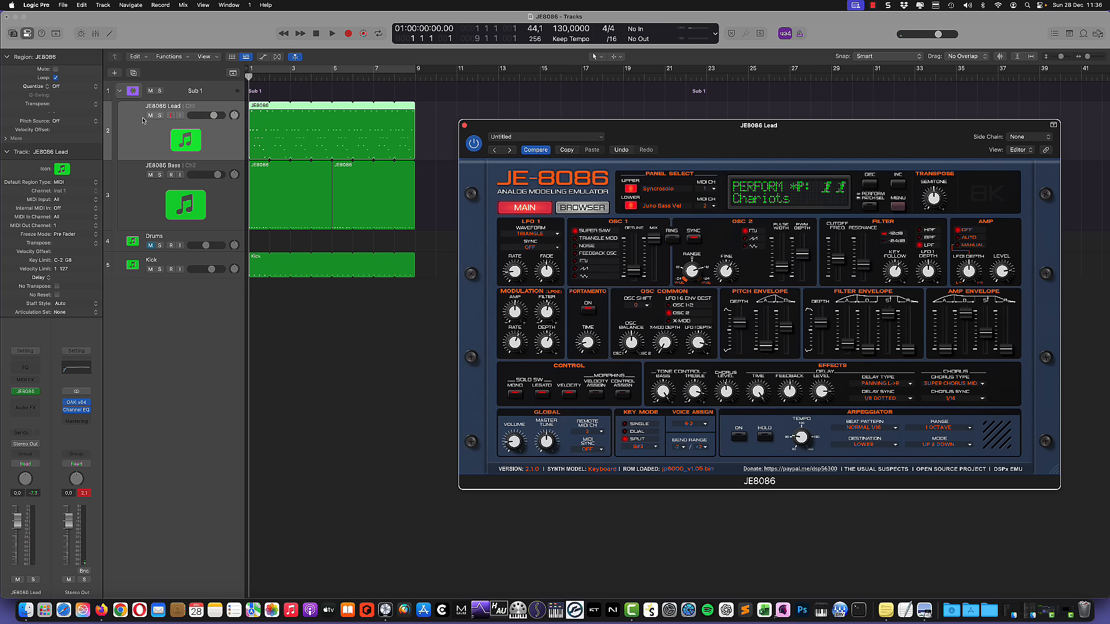
click(170, 205)
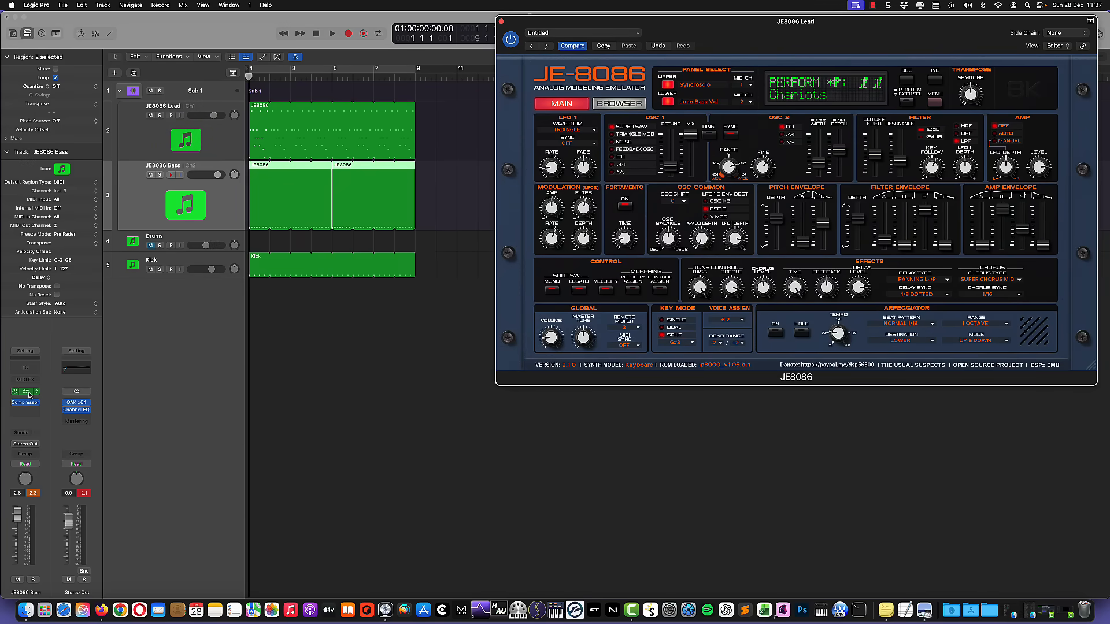
Show the Bass track's JE8086 synth with its Whisper performance and Juno Sub Bass part
click(25, 392)
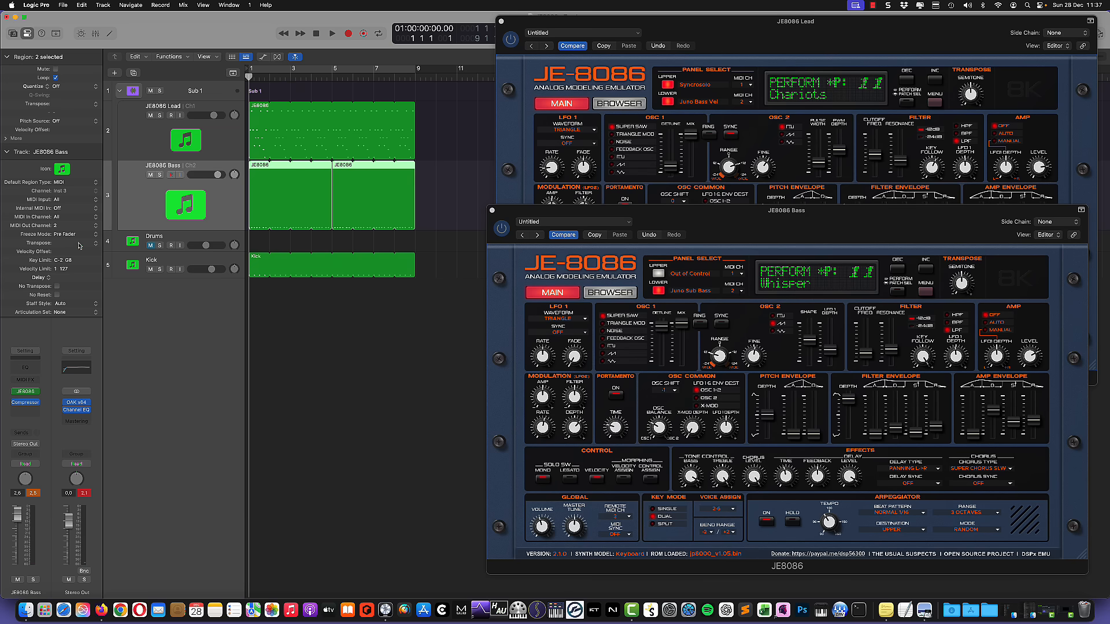
click(56, 225)
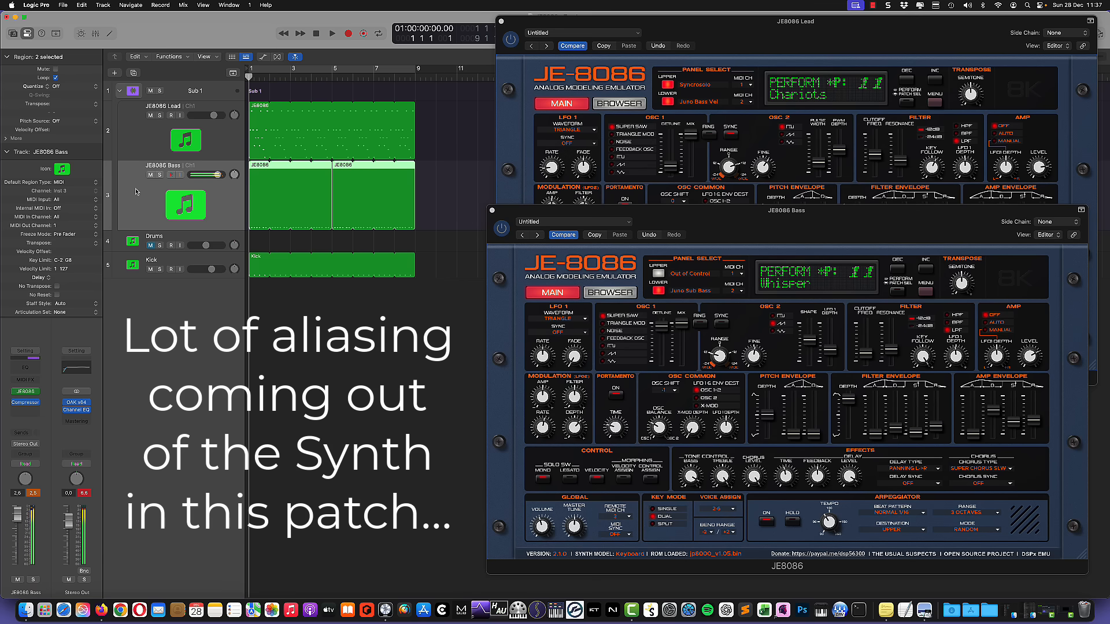
click(740, 291)
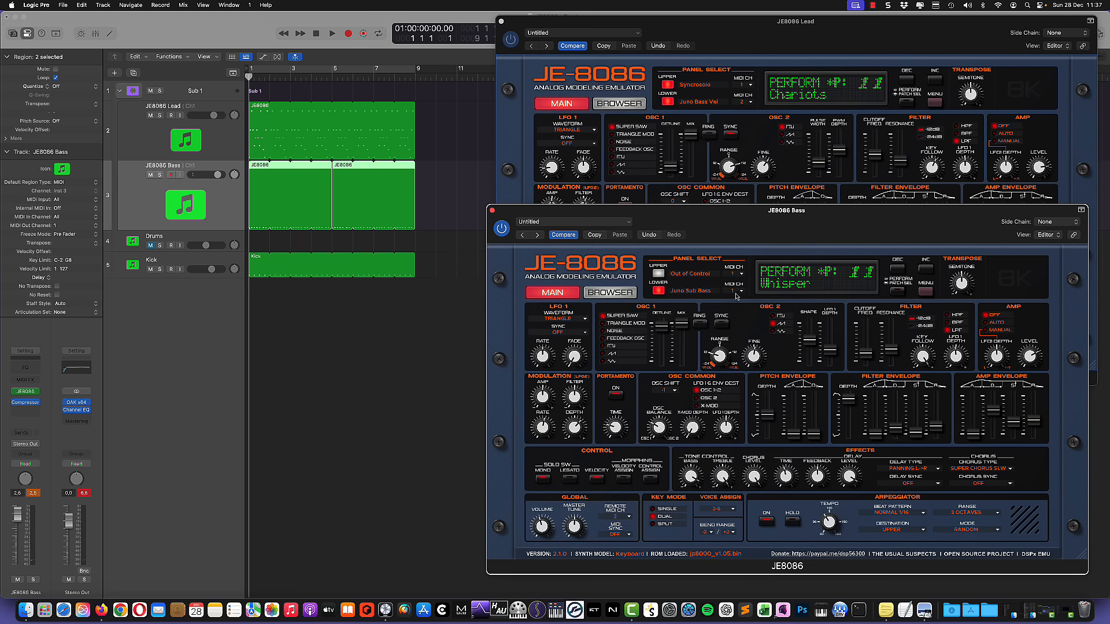
mouse_move(697, 288)
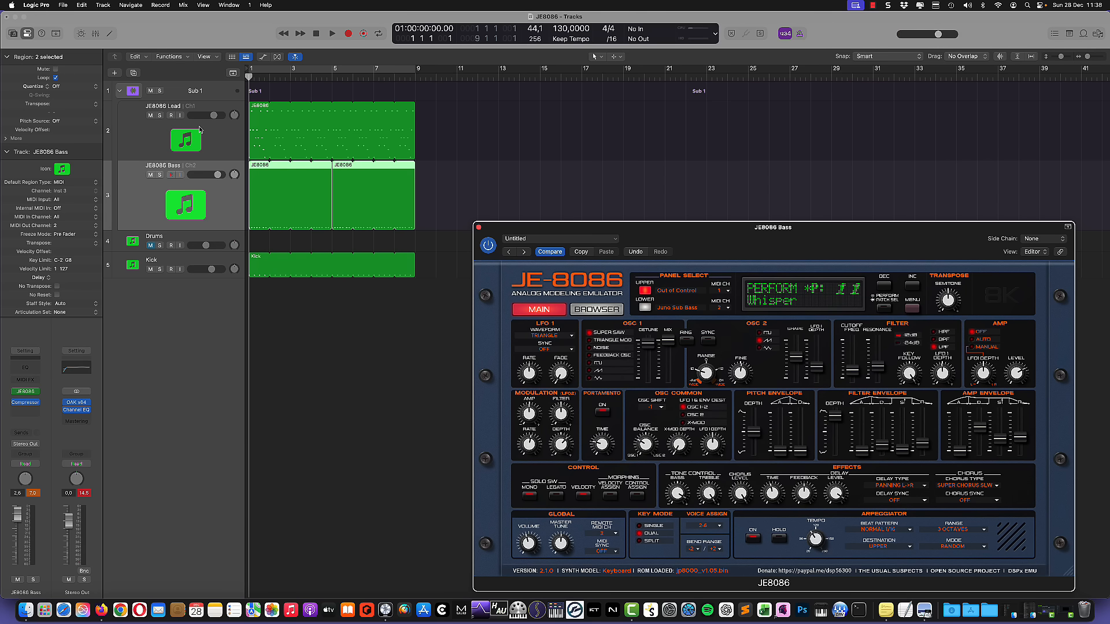
Select the JE8086 Lead track, then the Kick track to reach its Kick 3 instrument
click(178, 131)
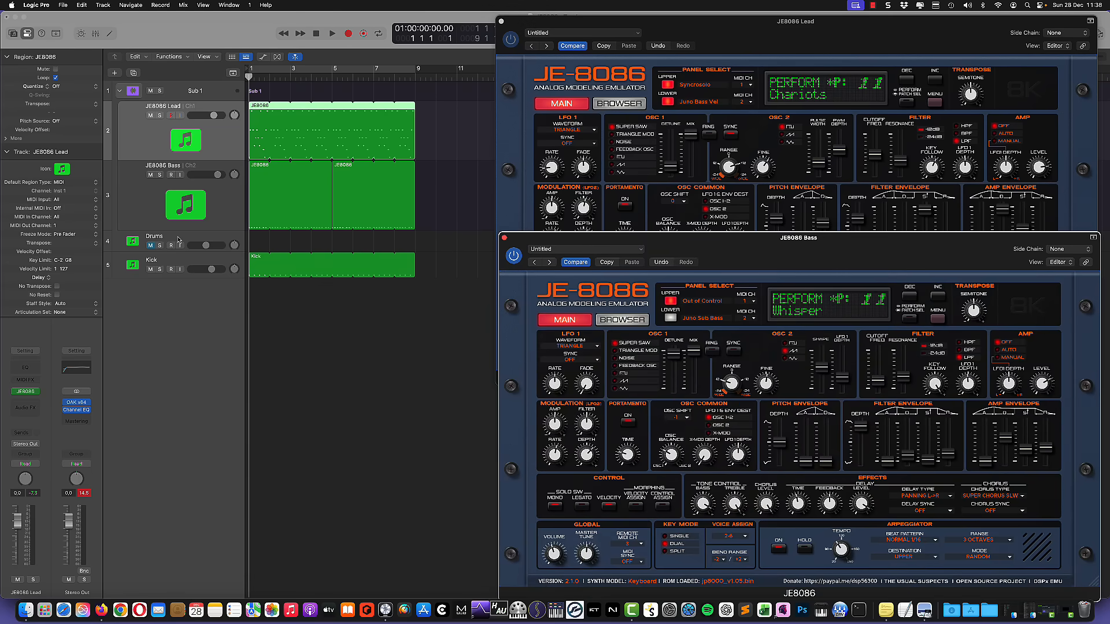
click(154, 235)
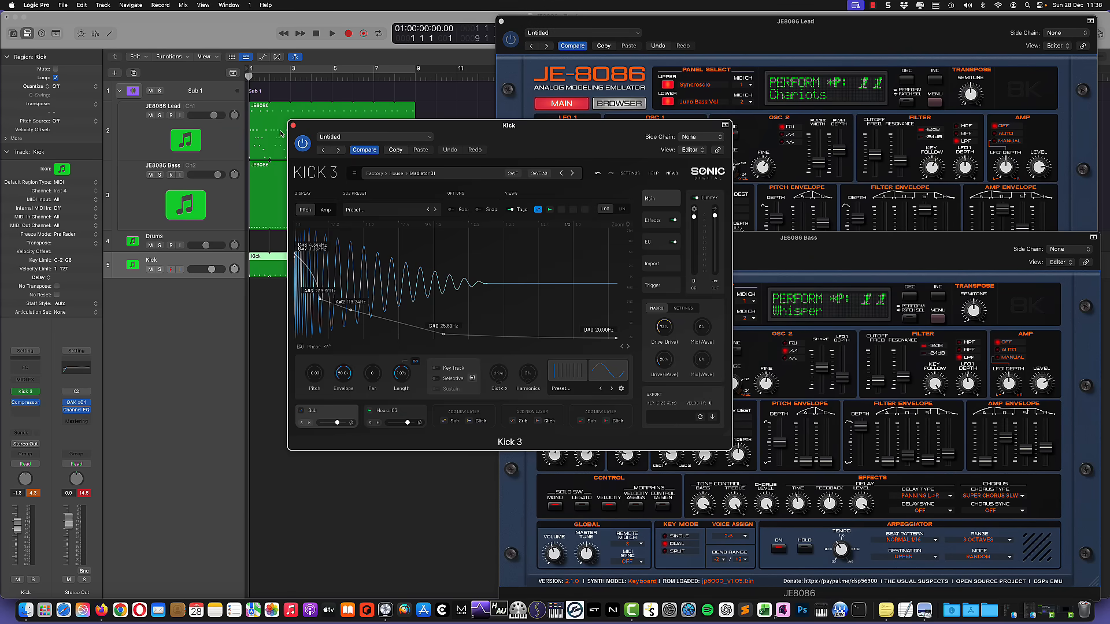
Close Kick 3, play the arrangement over a cycled range, then stop playback
click(332, 33)
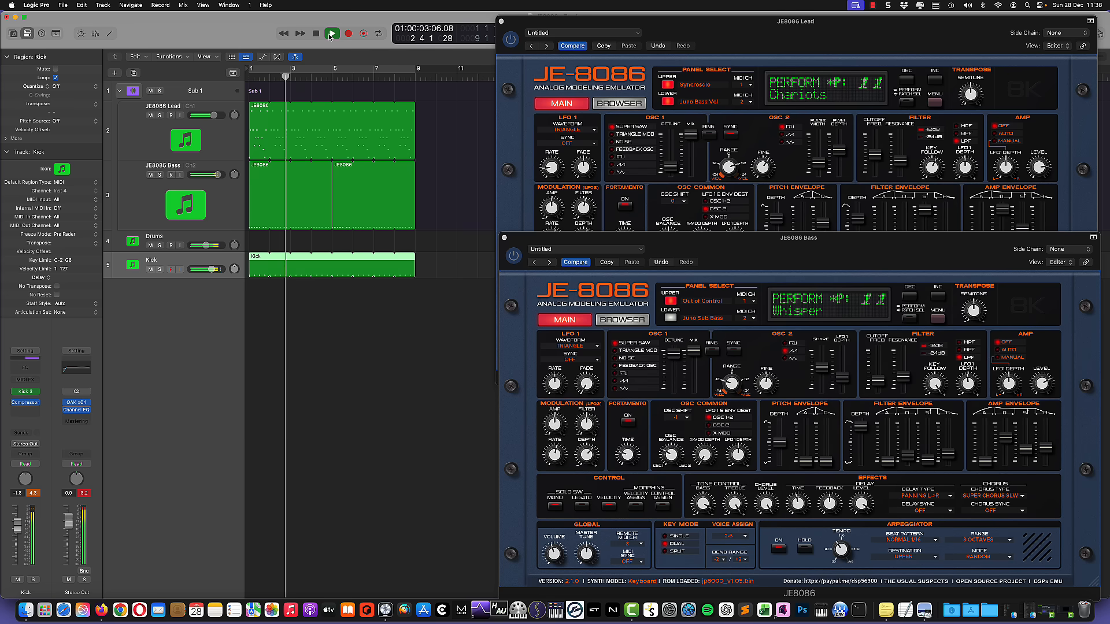
click(332, 33)
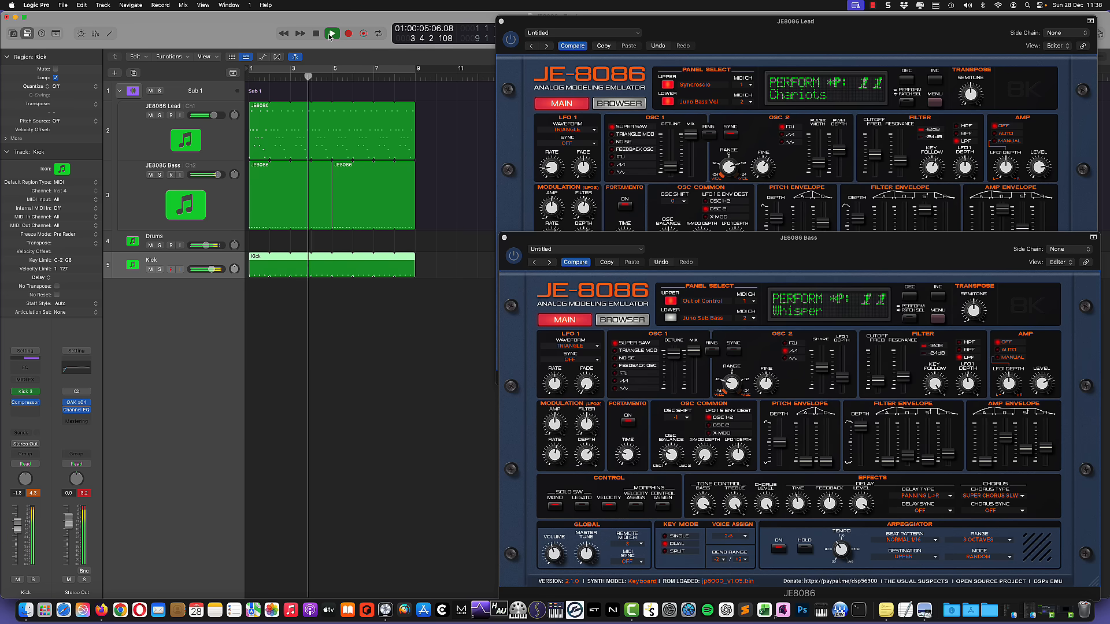
click(331, 34)
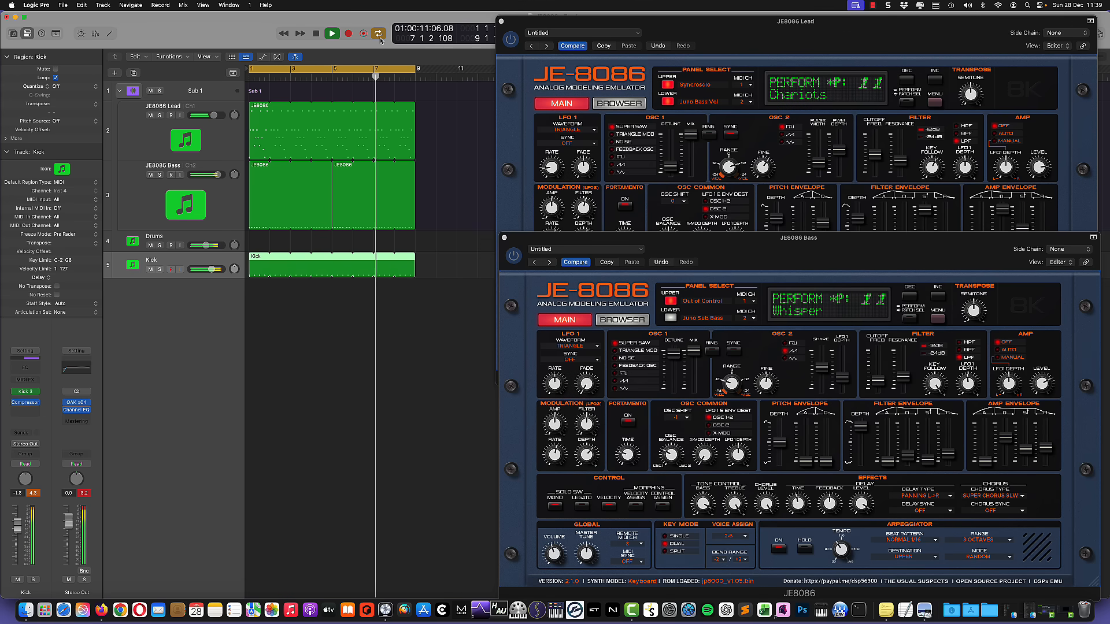
click(331, 34)
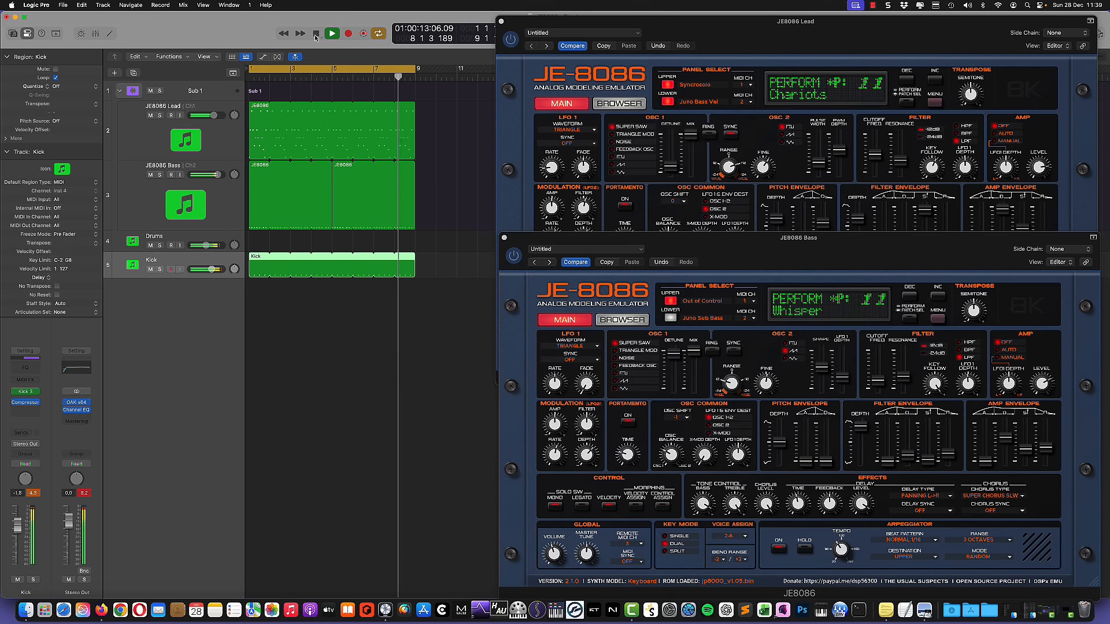
click(332, 33)
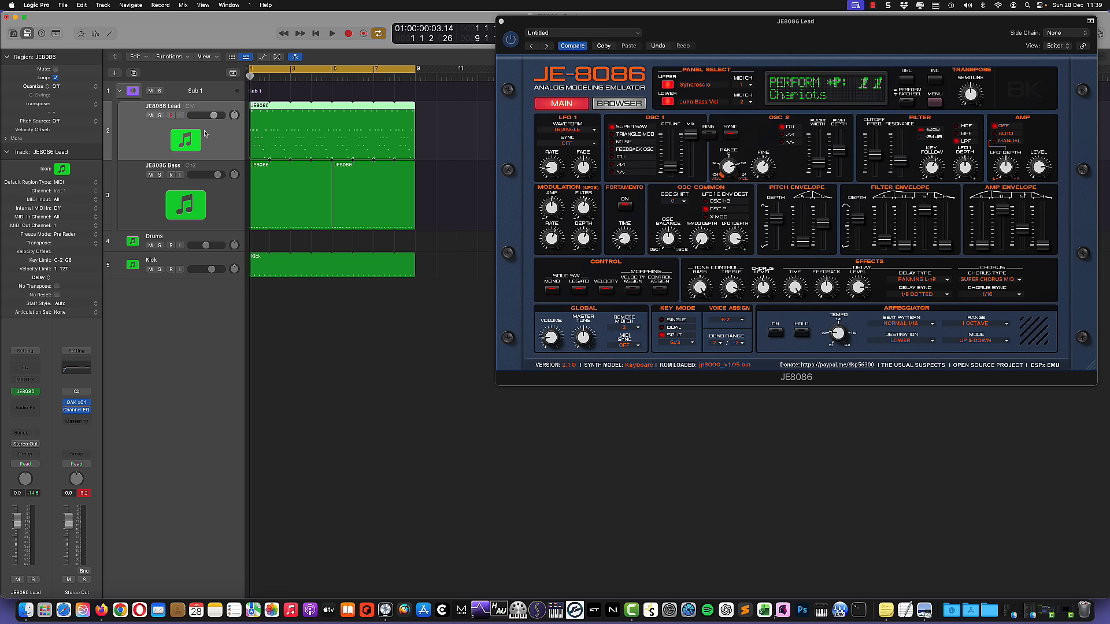
mouse_move(220, 136)
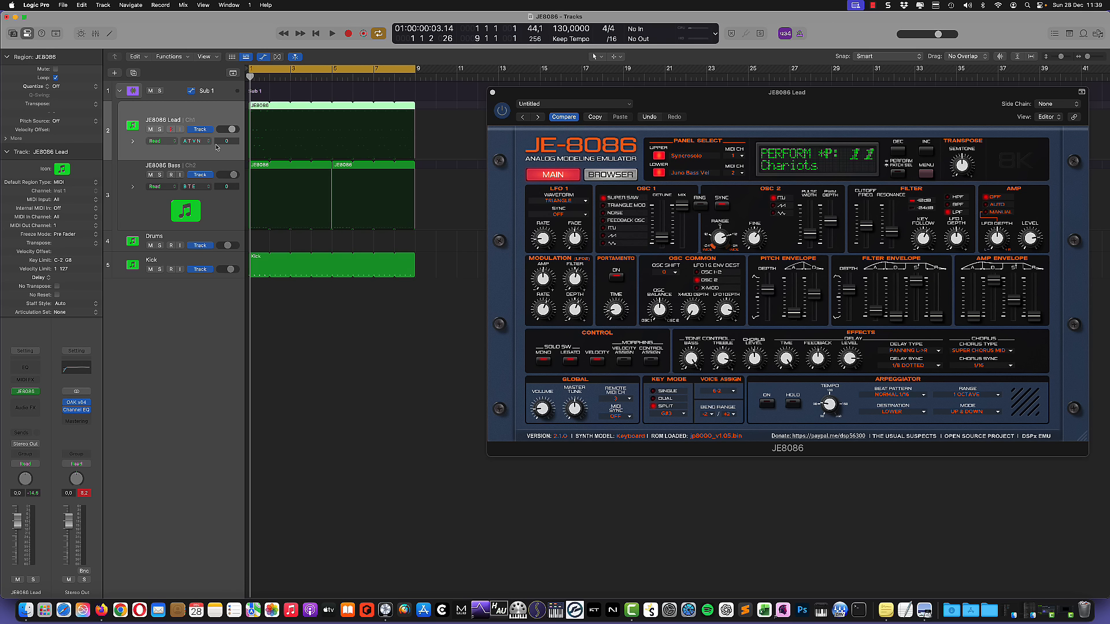
mouse_move(233, 145)
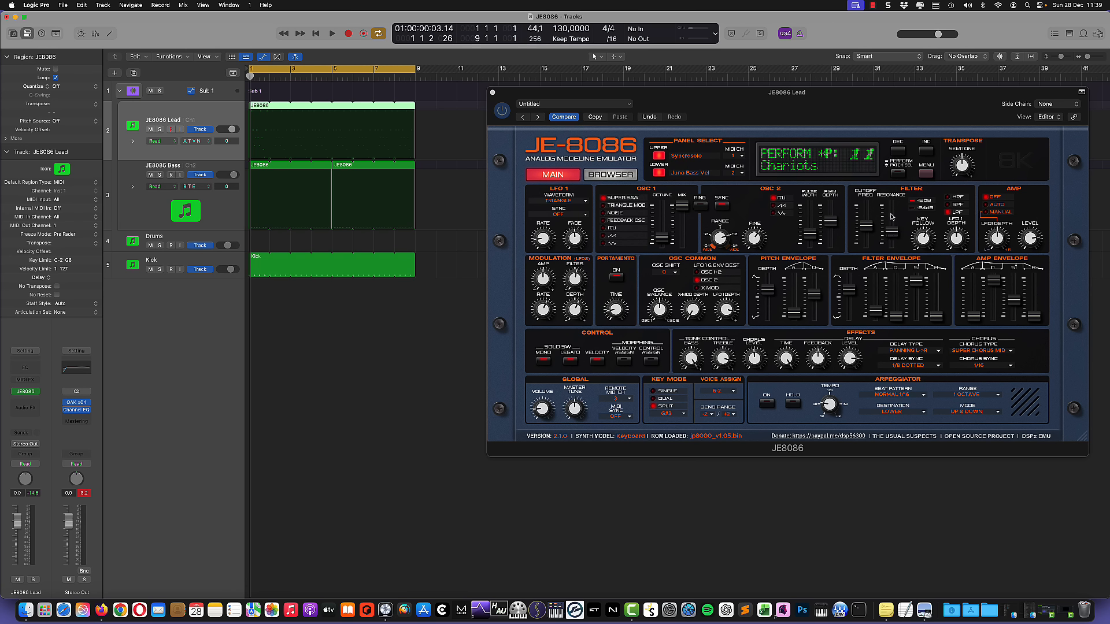
mouse_move(782, 118)
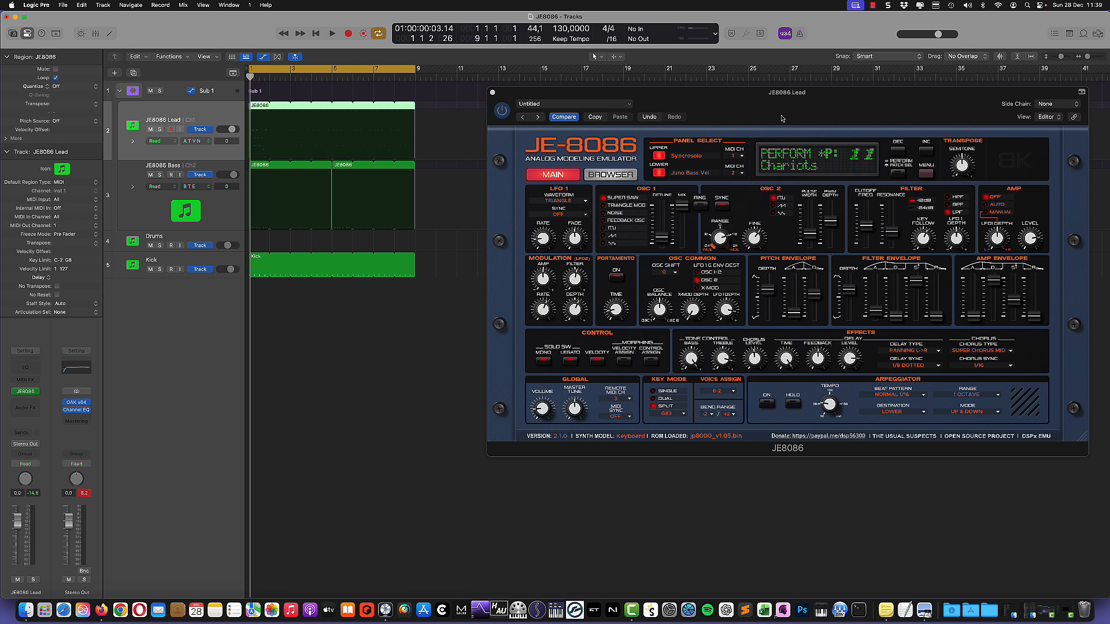
mouse_move(742, 101)
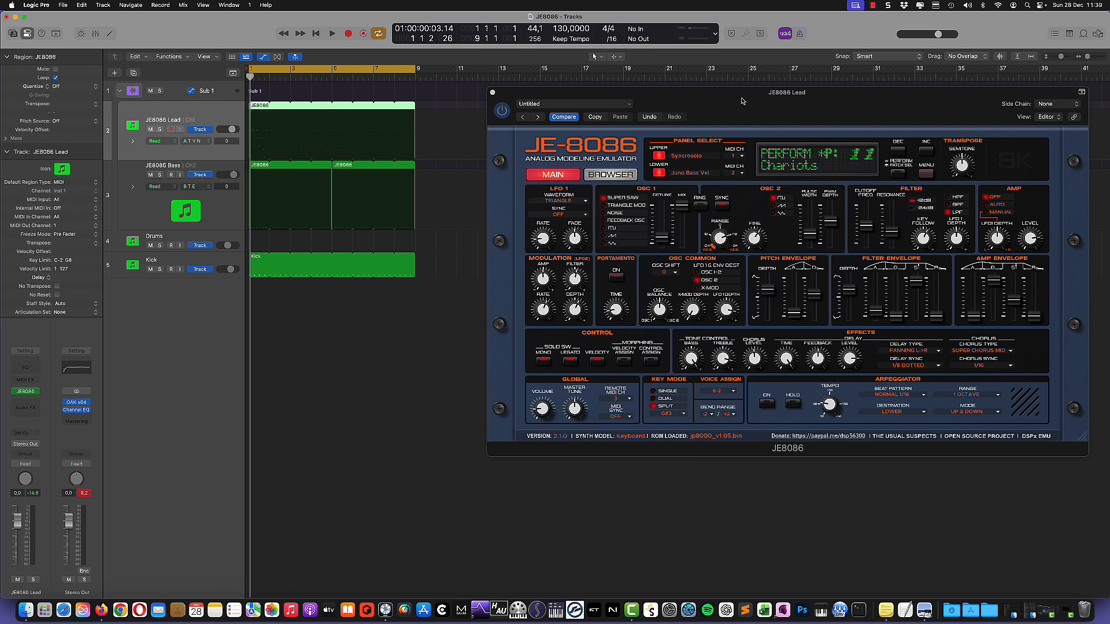
mouse_move(785, 100)
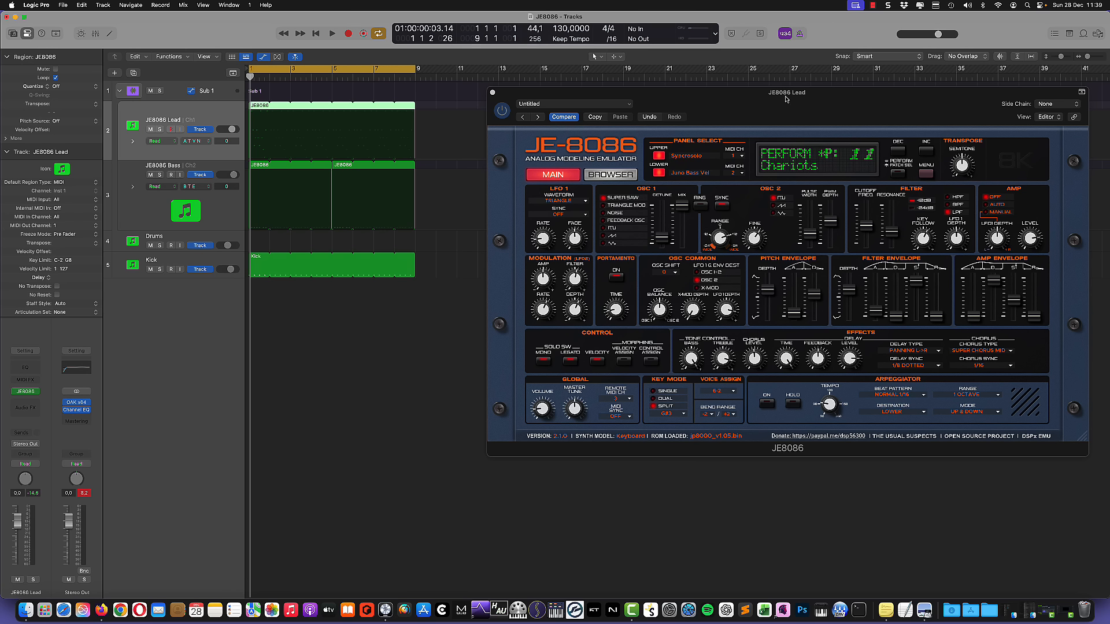
mouse_move(781, 99)
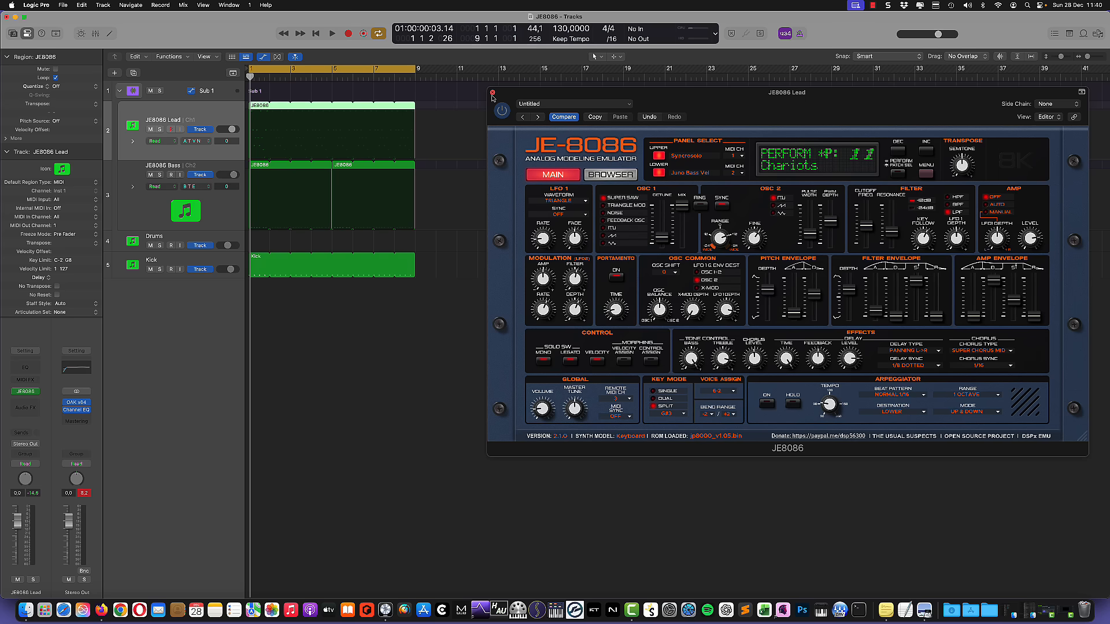
Close the JE8086 Lead synth window to return to the arrangement
click(492, 93)
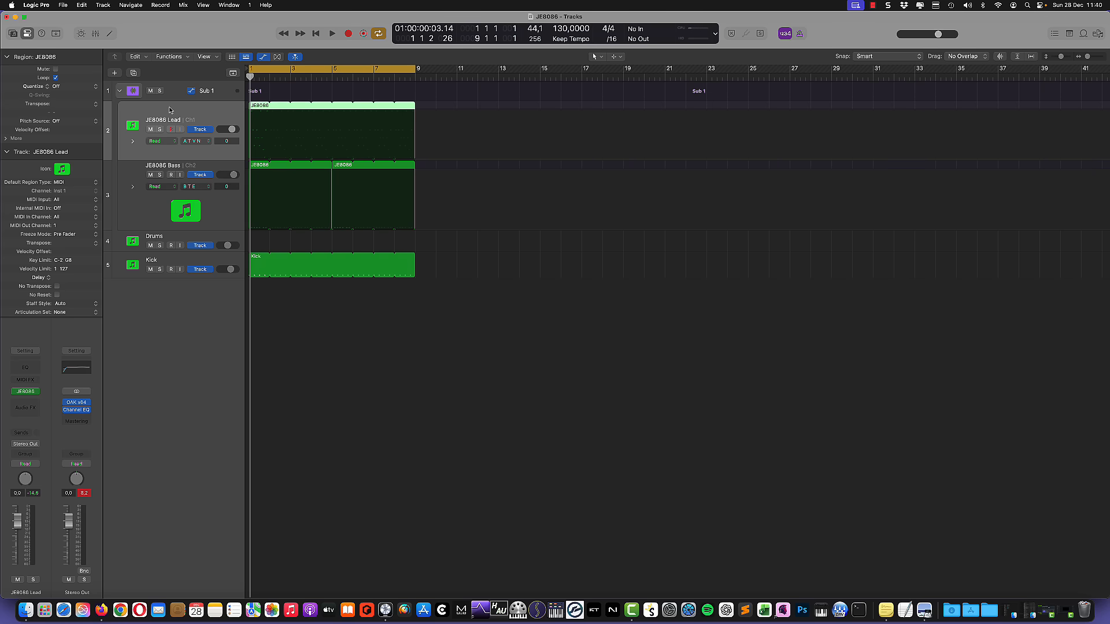
mouse_move(117, 148)
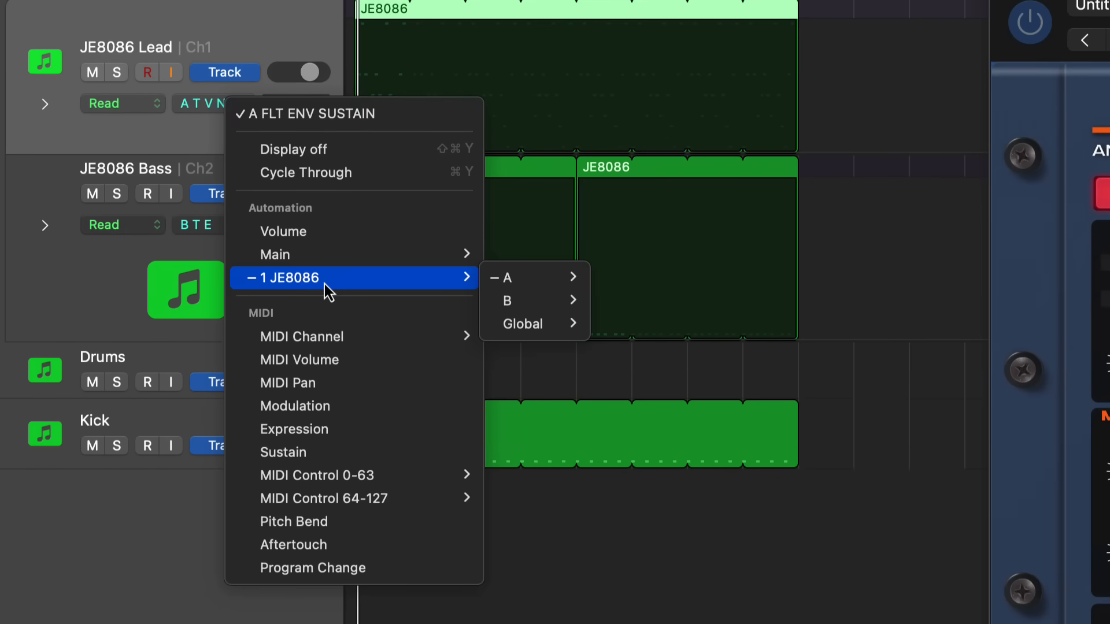
mouse_move(508, 278)
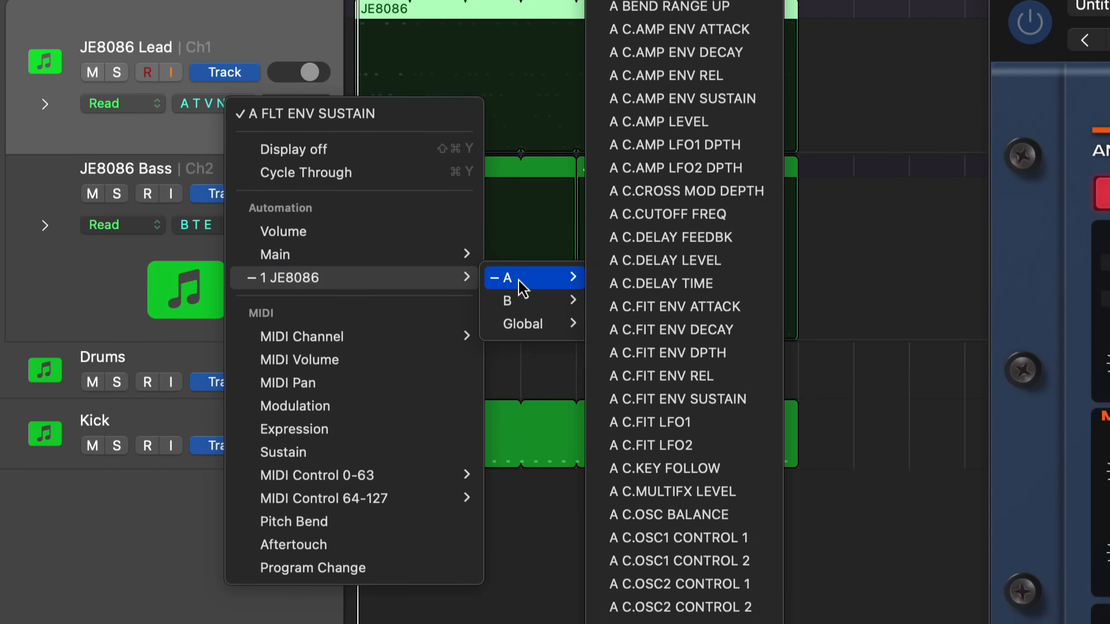
mouse_move(516, 290)
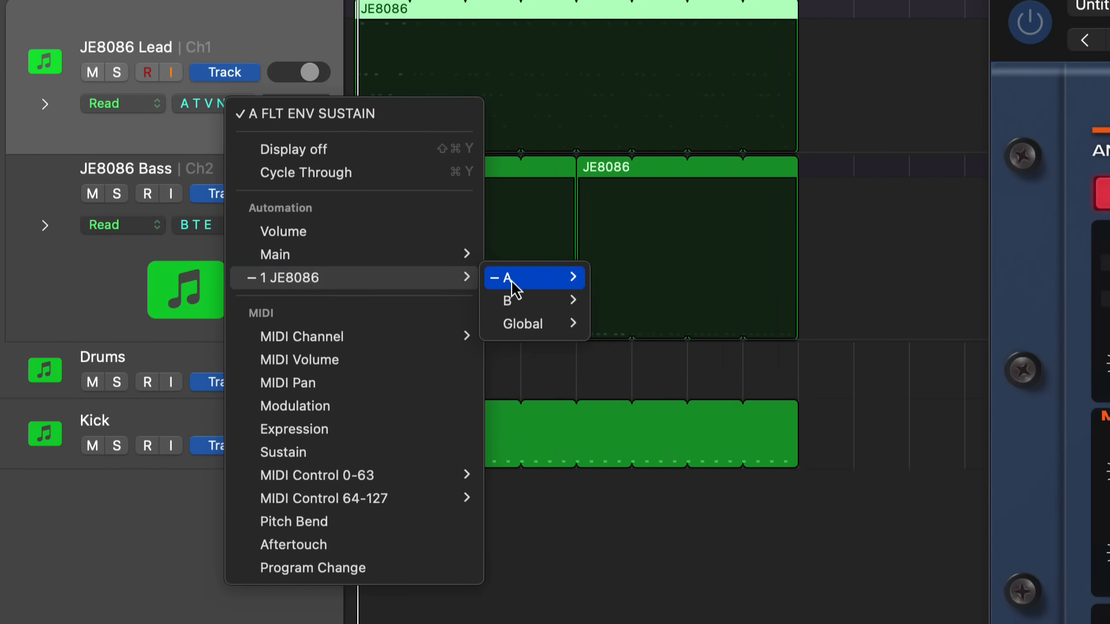
mouse_move(514, 296)
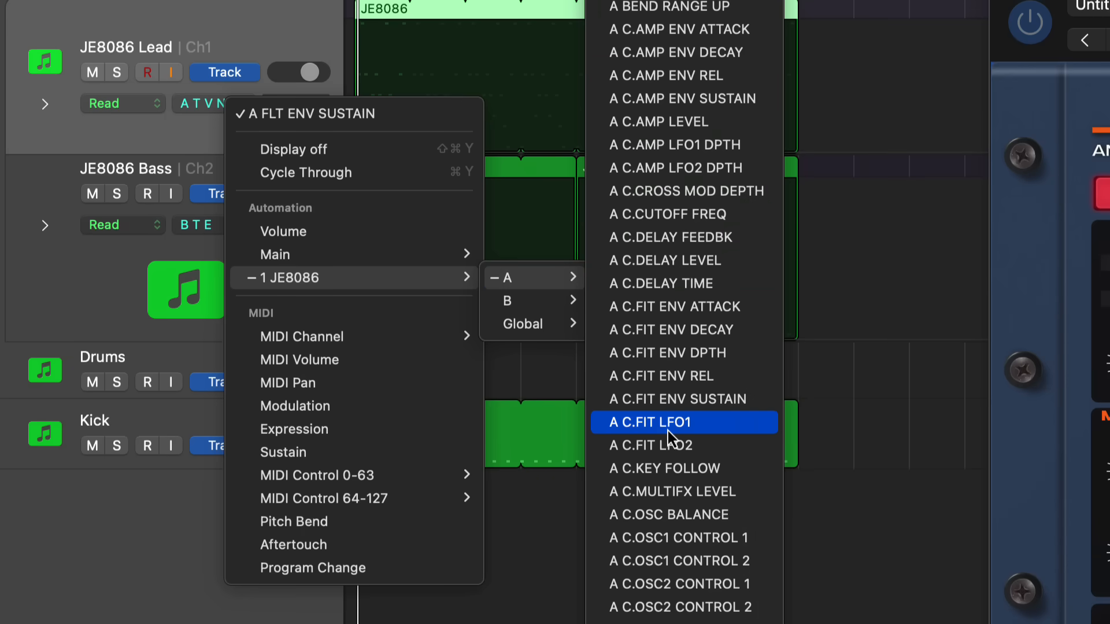
Assign the Lead track's automation lane to A FLT CUTOFF FREQ
scroll(down, 3)
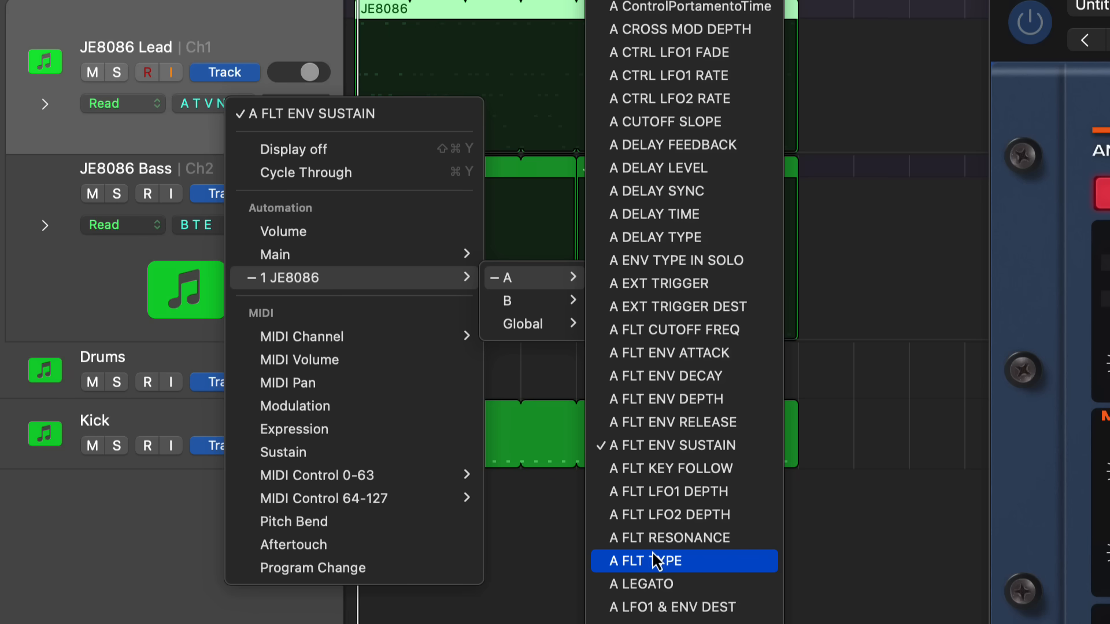
mouse_move(623, 330)
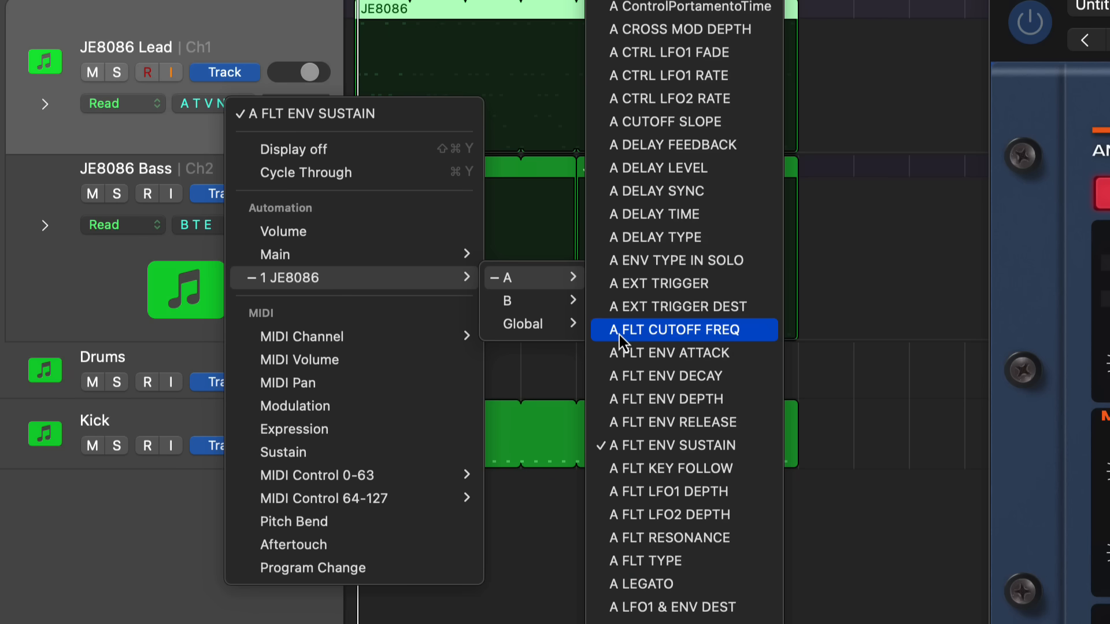
click(682, 330)
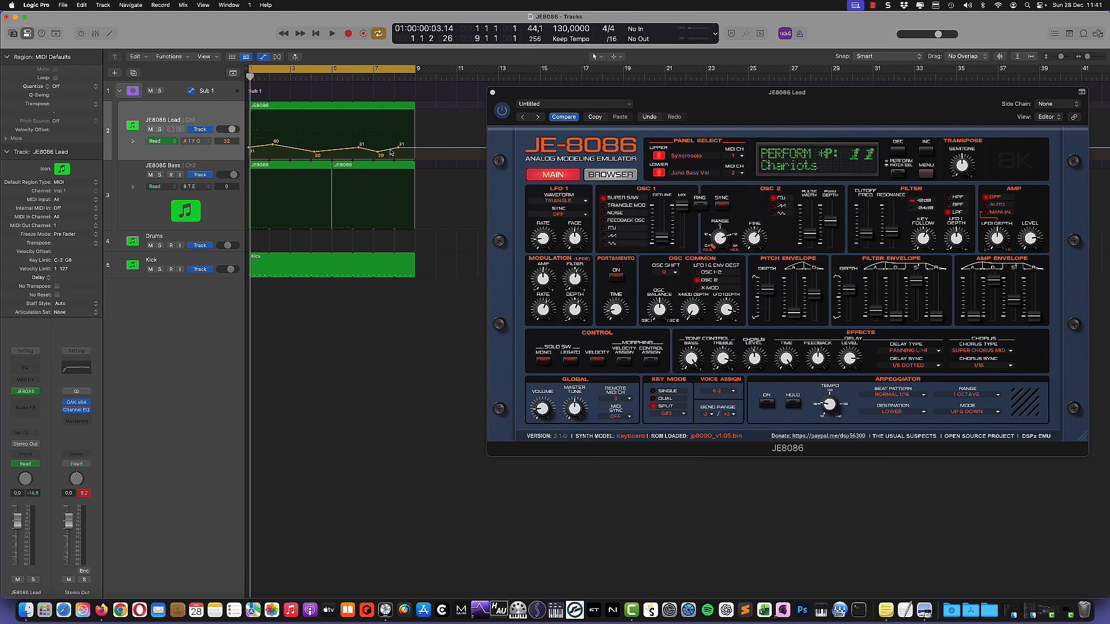
mouse_move(417, 155)
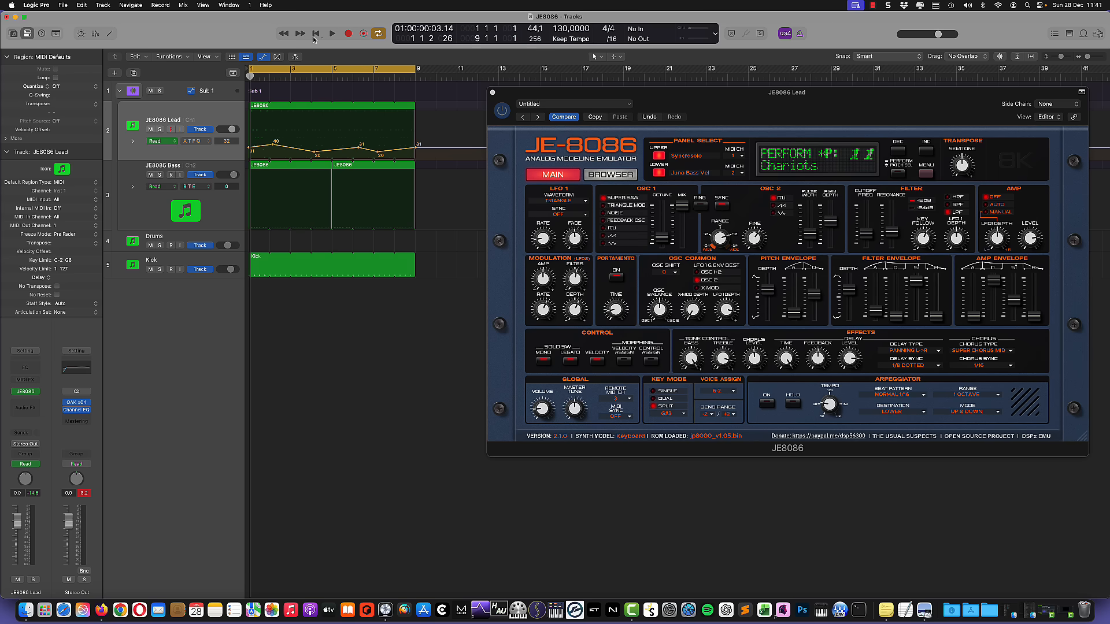
Return the playhead to the start and solo the JE8086 Lead track
click(316, 33)
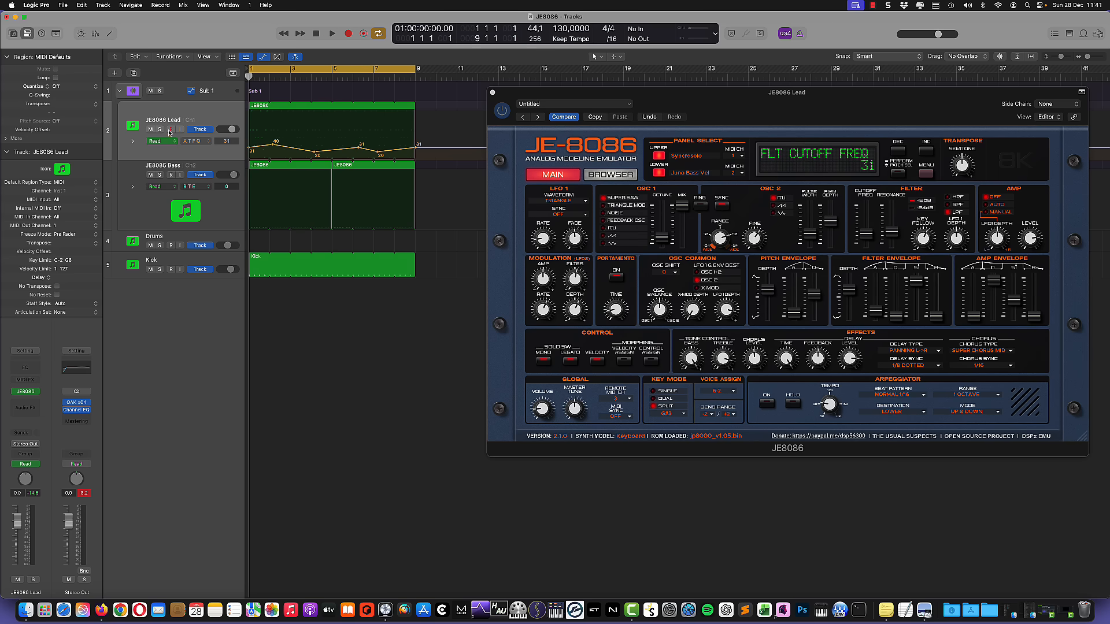
click(159, 130)
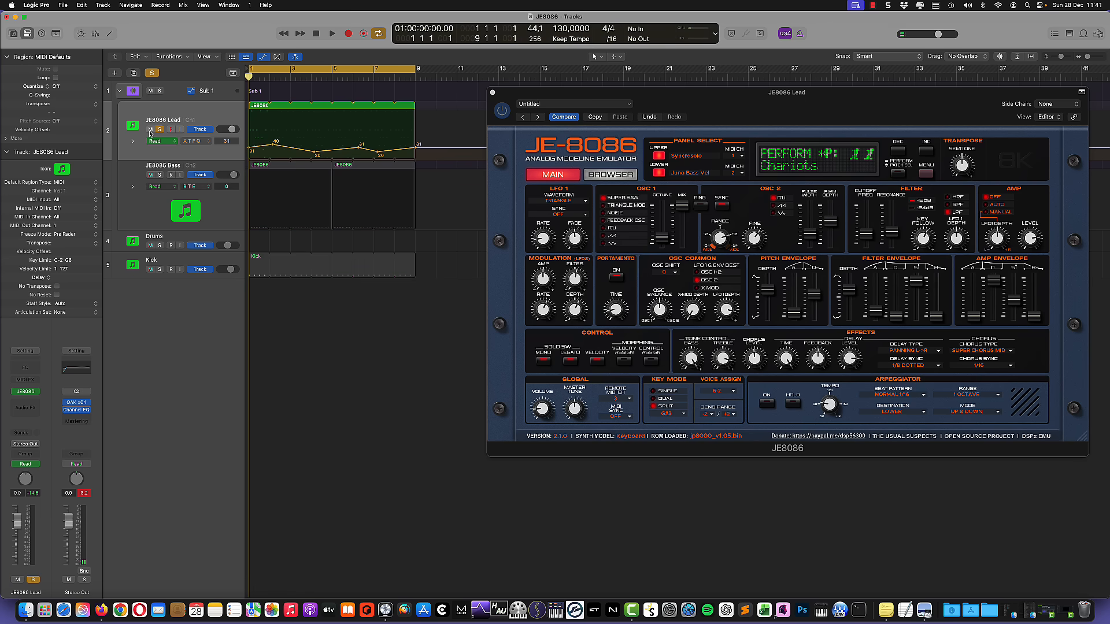
click(149, 130)
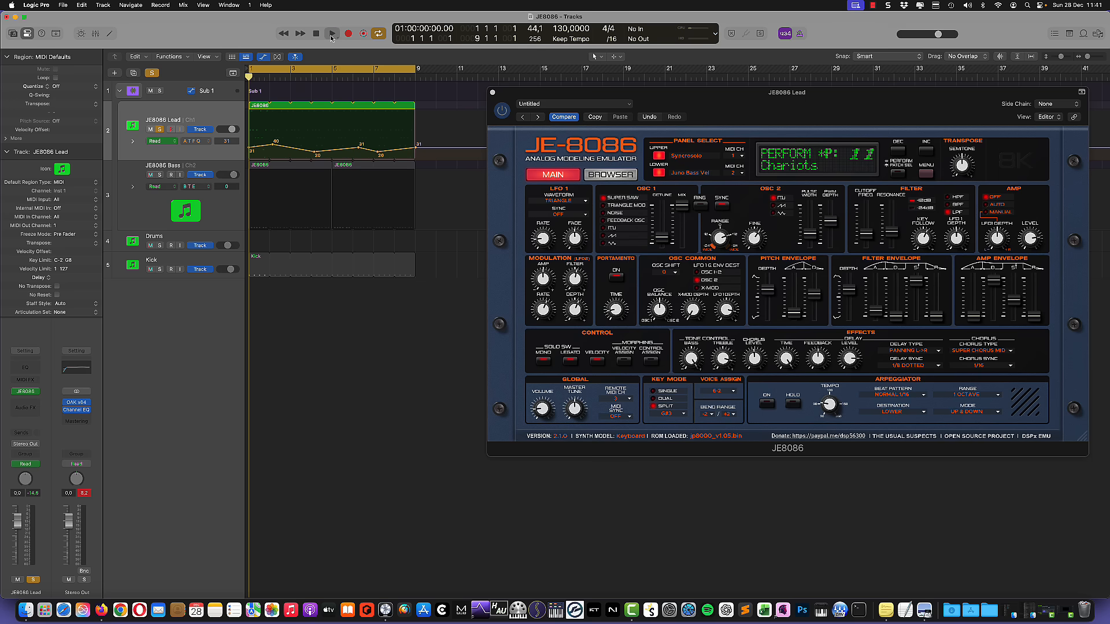
Play the soloed Lead track from the beginning to hear the cutoff automation
click(331, 34)
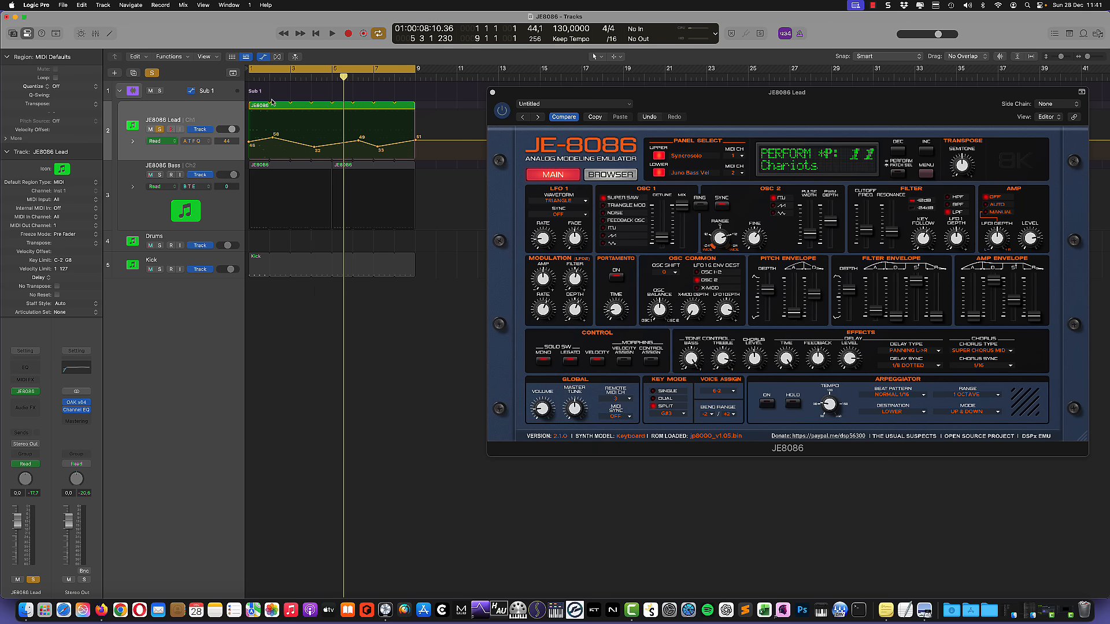
click(332, 33)
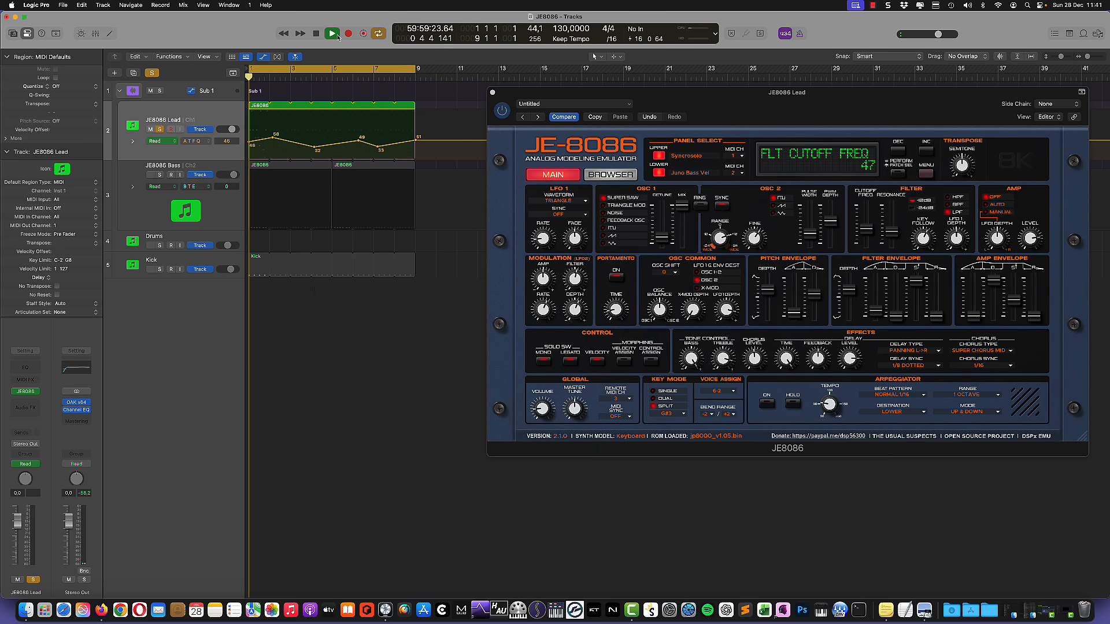
click(331, 34)
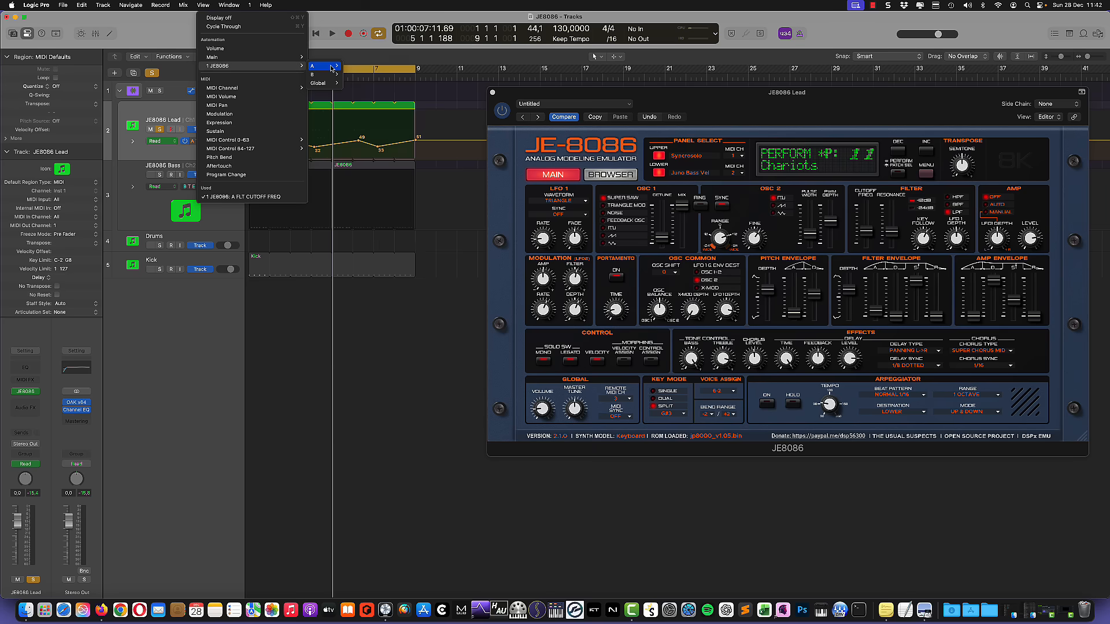
Reassign the Lead track's automation lane to A FLT RESONANCE
click(313, 66)
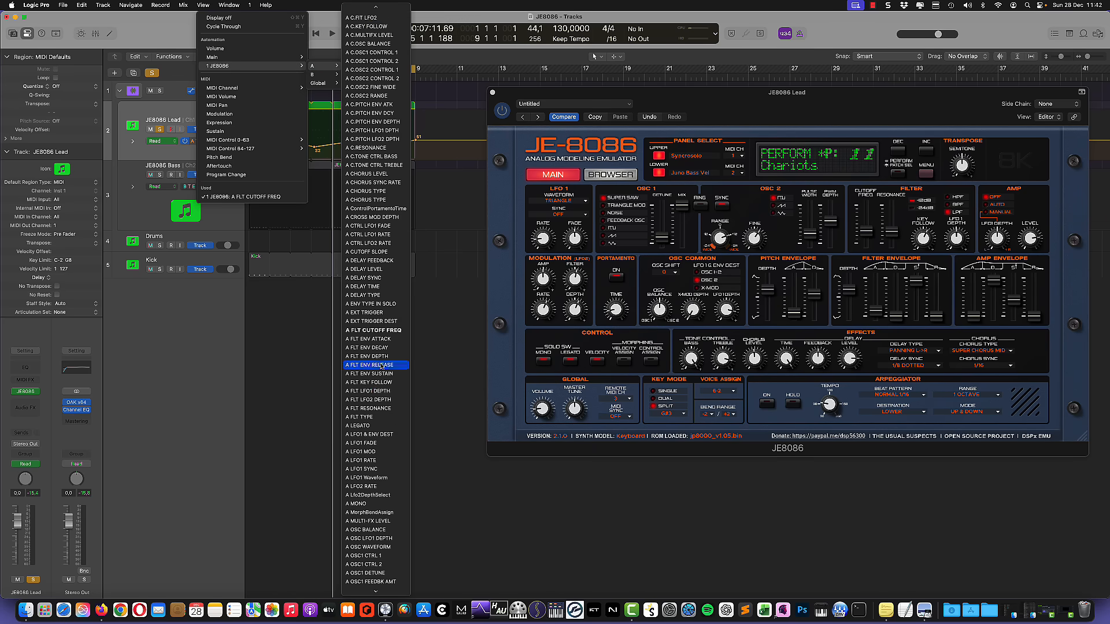
scroll(down, 3)
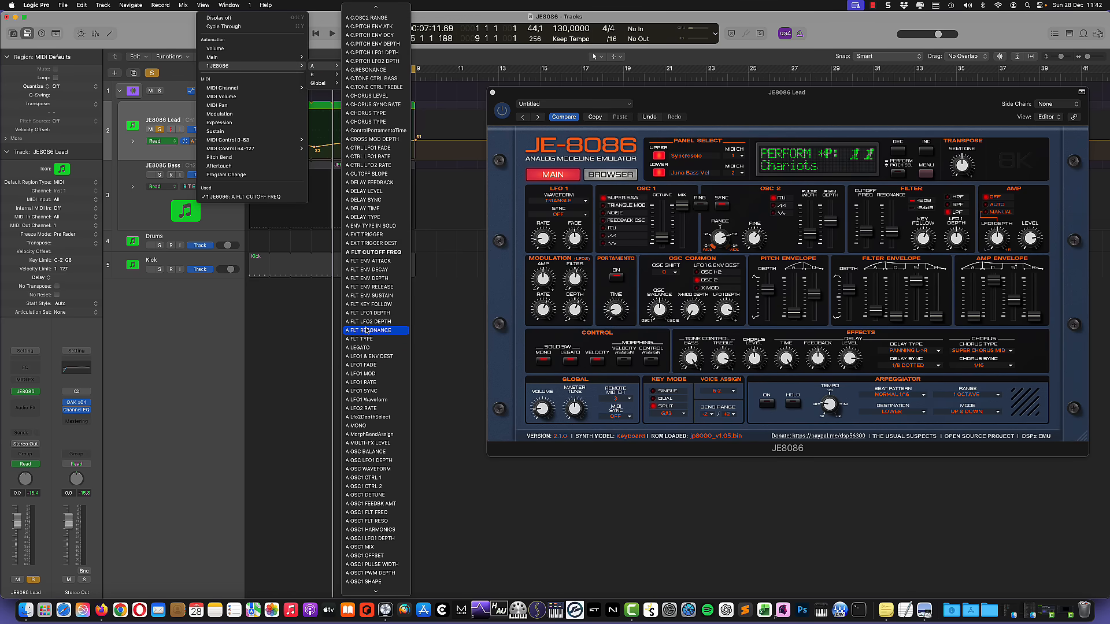
click(368, 330)
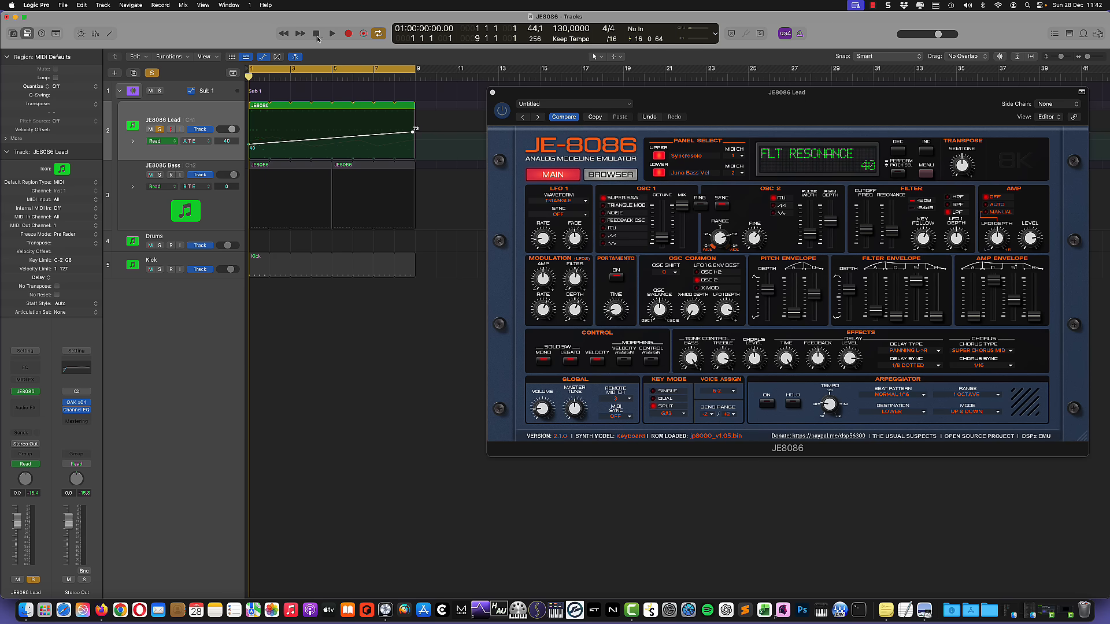
Play the soloed Lead track with its resonance ramp, then stop playback
click(332, 34)
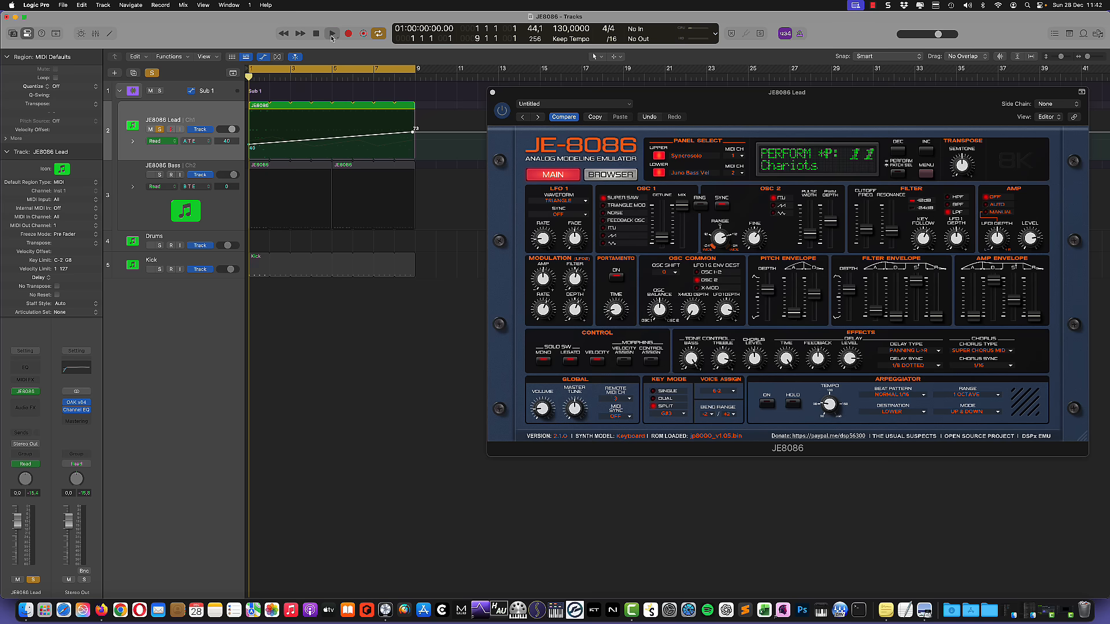
click(331, 33)
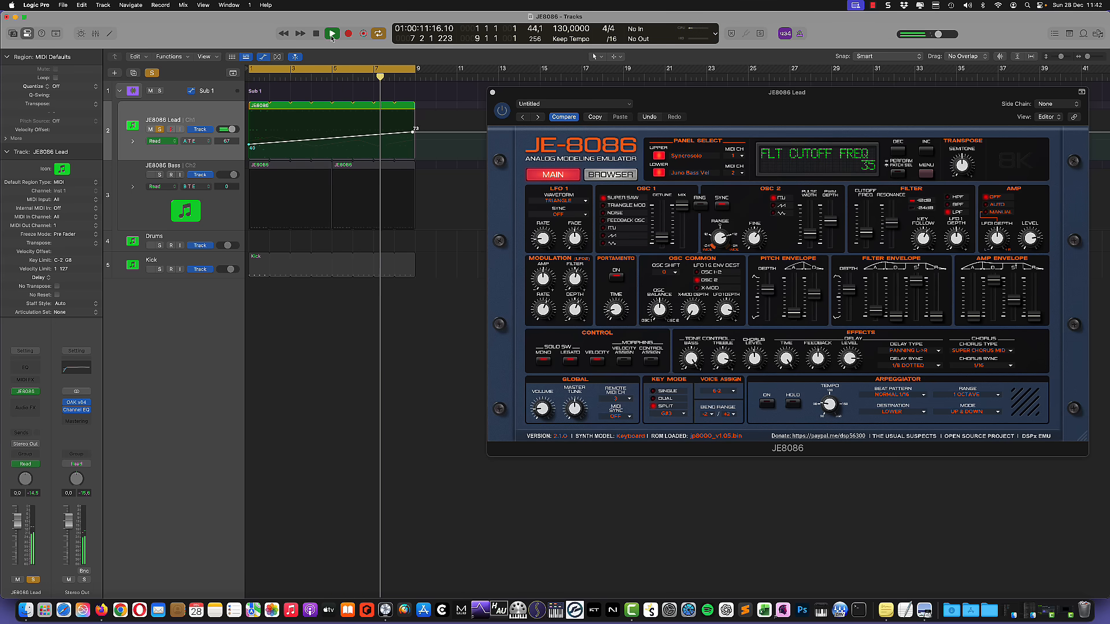
click(332, 34)
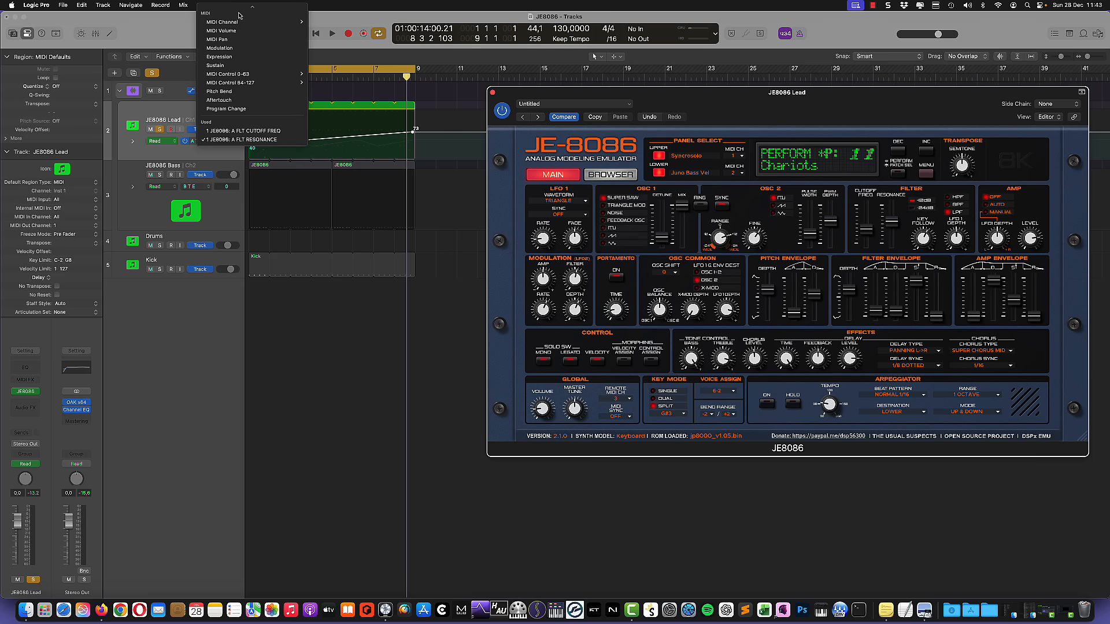
Reassign the Lead track's automation lane to A FLT ENV ATTACK
click(214, 60)
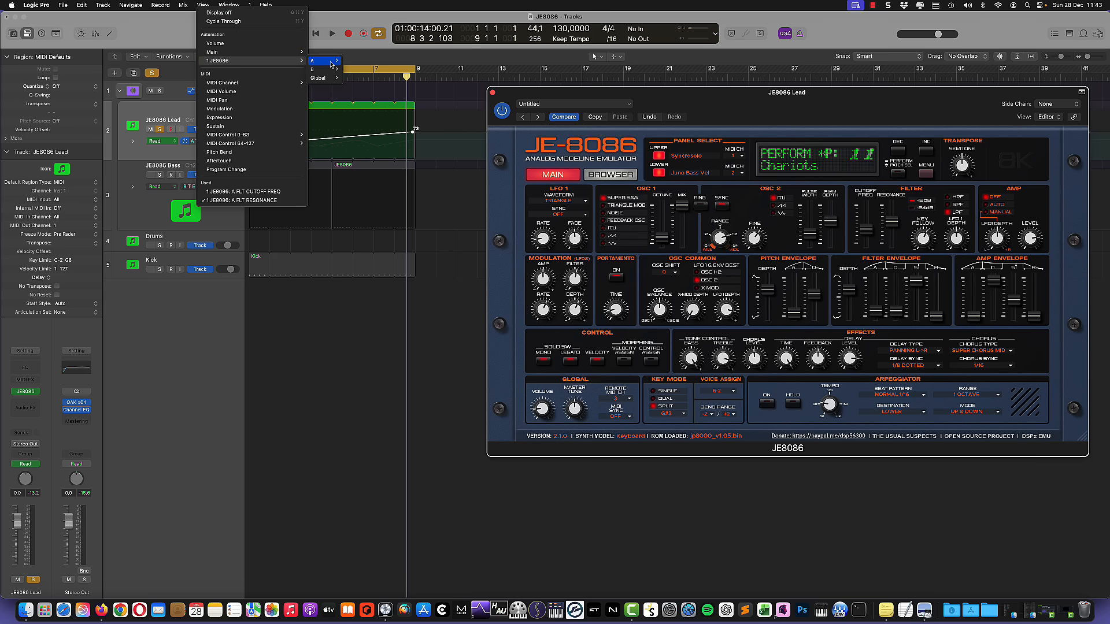
click(325, 60)
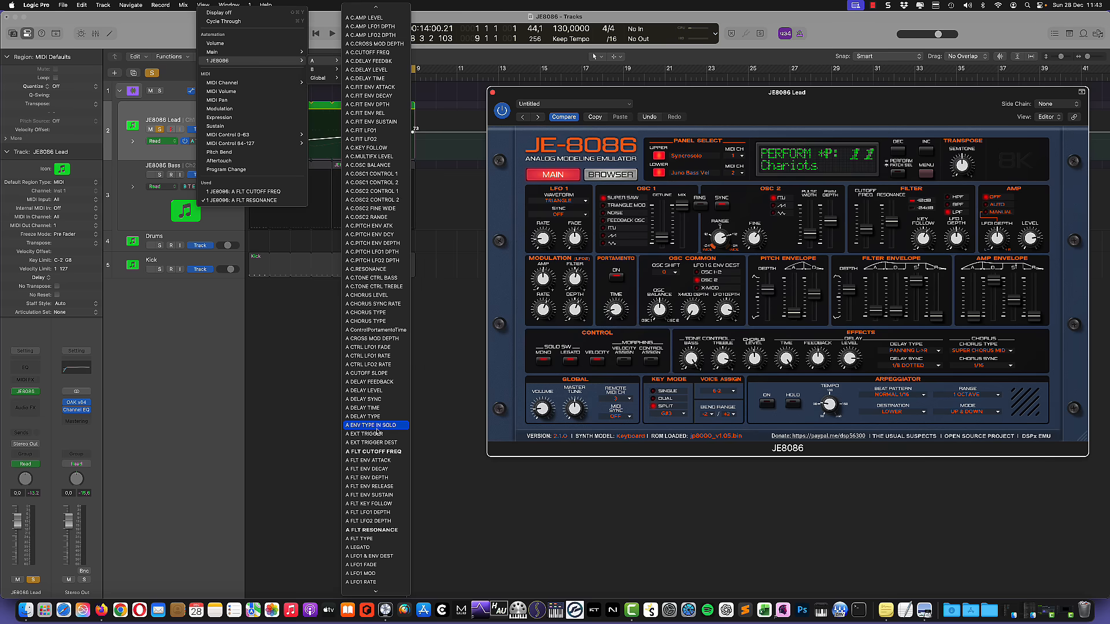
scroll(down, 3)
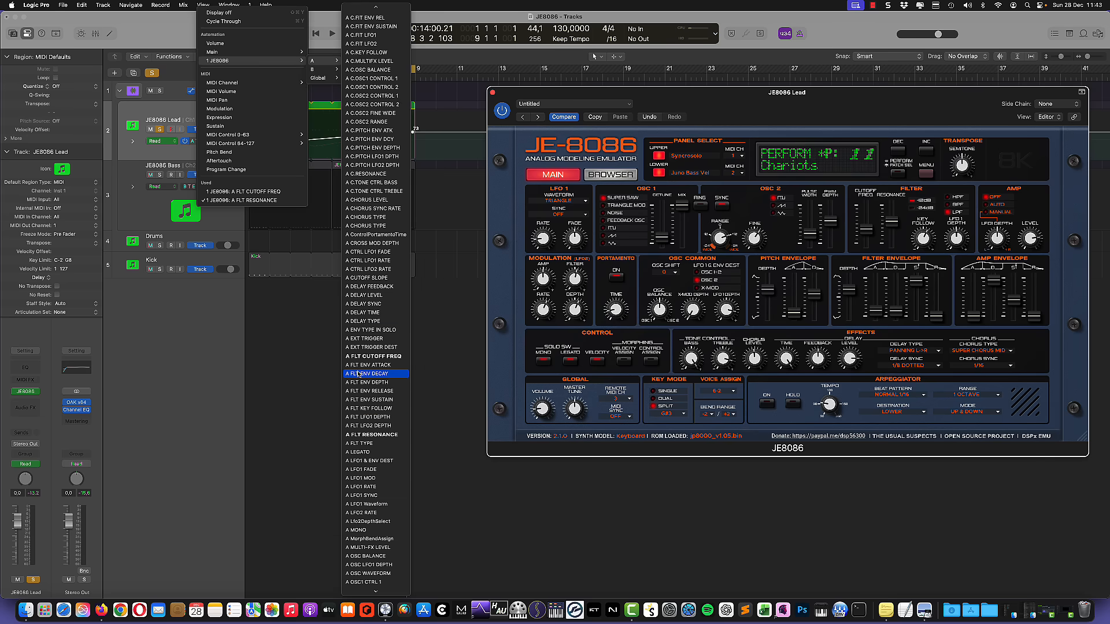
click(374, 365)
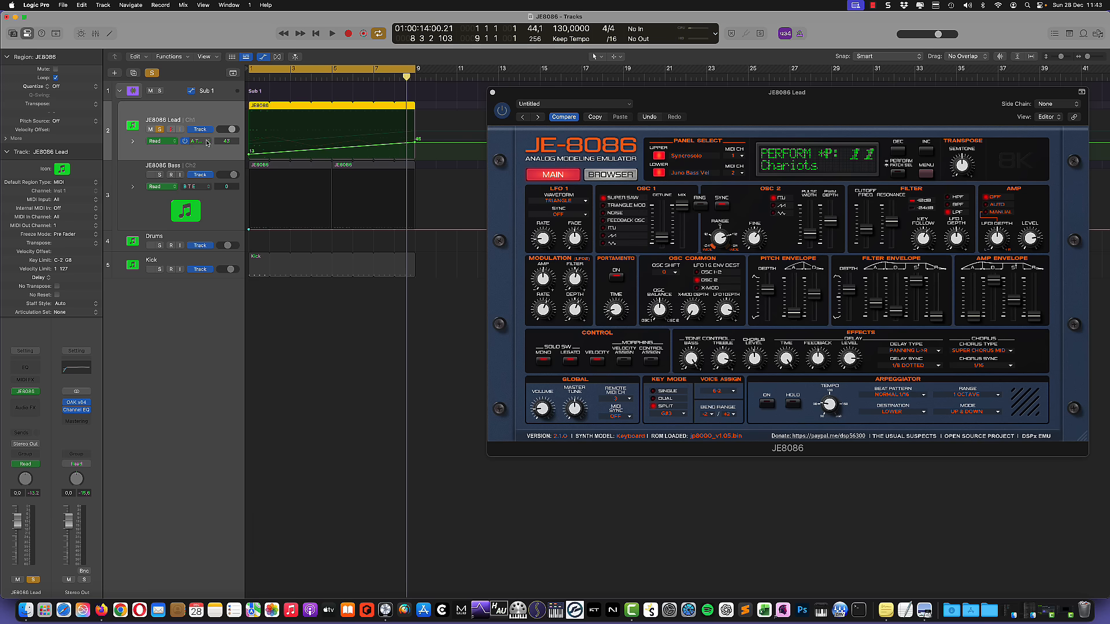
Retarget the Lead automation lane to 1 JE8086 > A FLT ENV DECAY
click(195, 141)
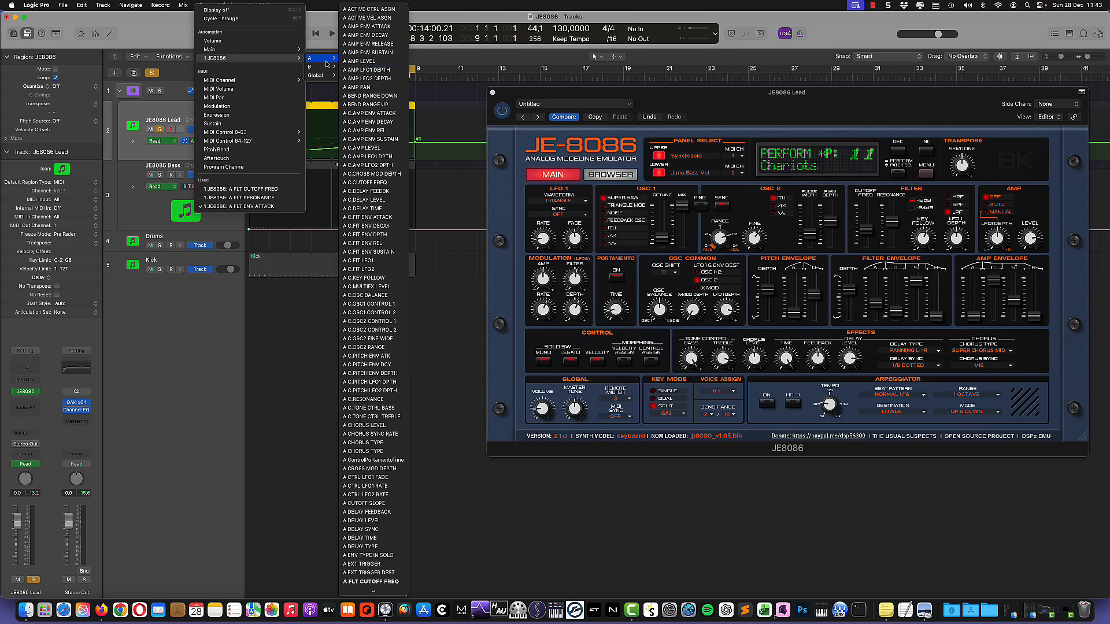
scroll(down, 3)
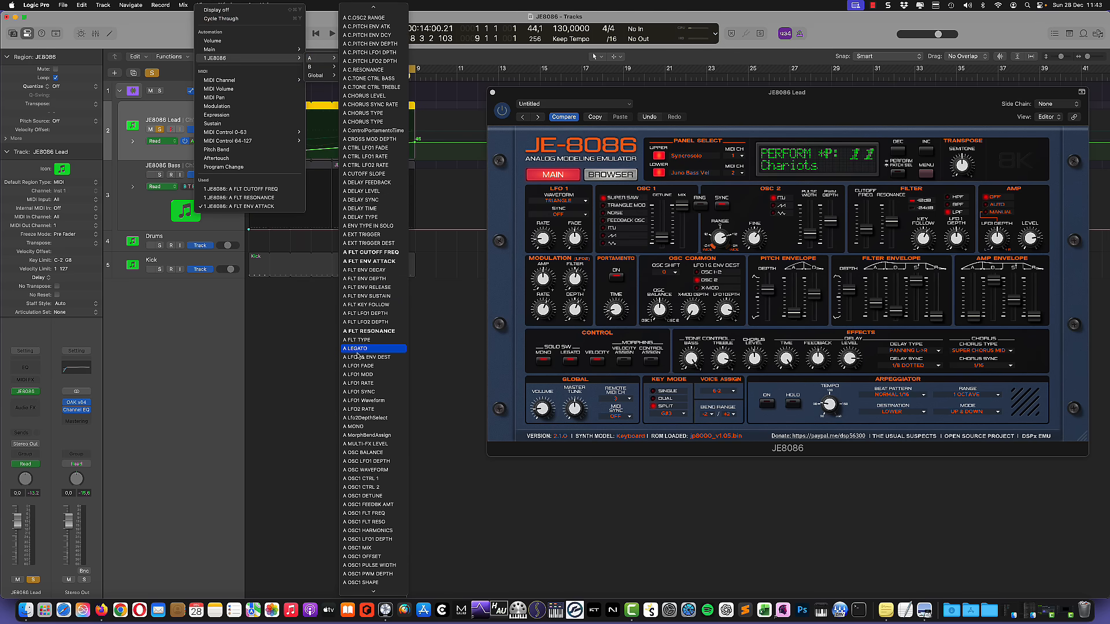
mouse_move(373, 270)
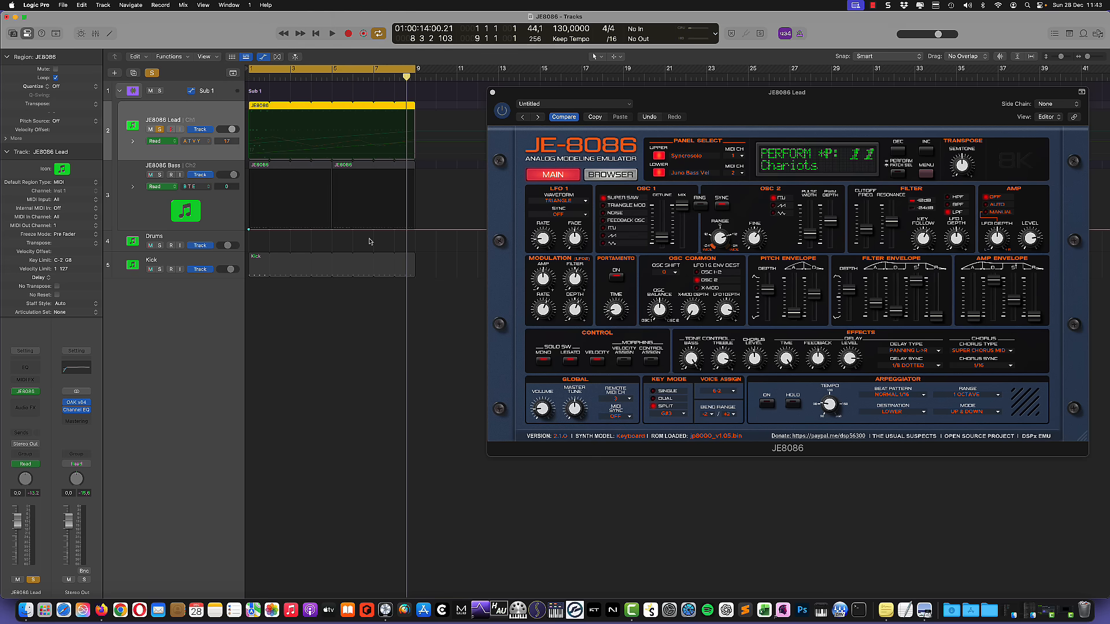
Deselect the Lead region before pencilling the rise-and-fall decay curve
click(368, 153)
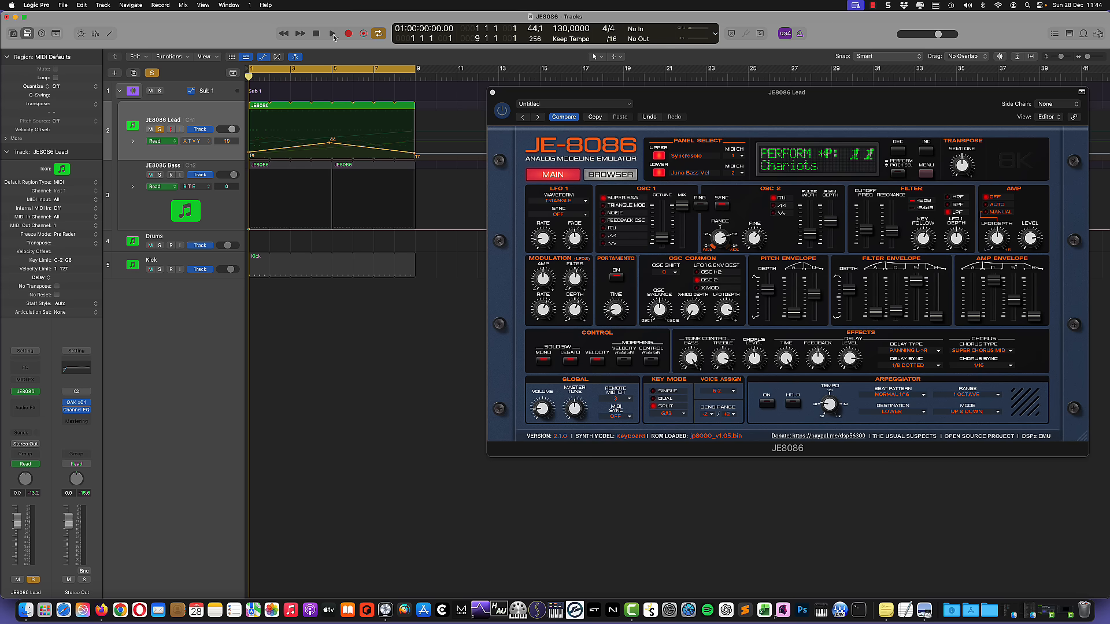
Audition the soloed Lead's cutoff automation, then stop with the playhead back at bar 1
click(332, 33)
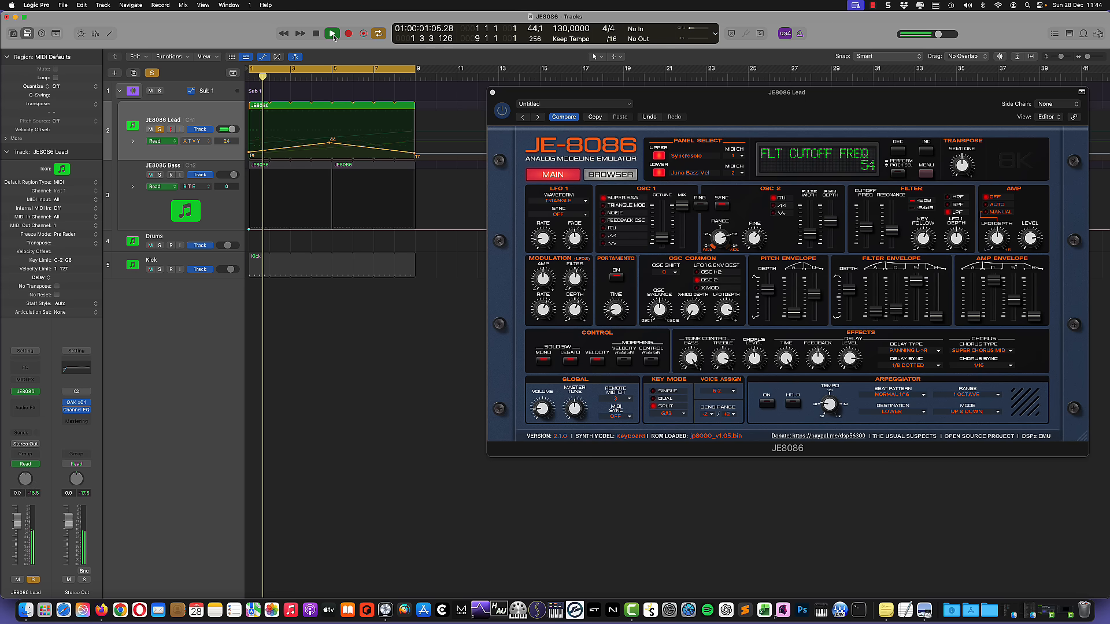
click(332, 33)
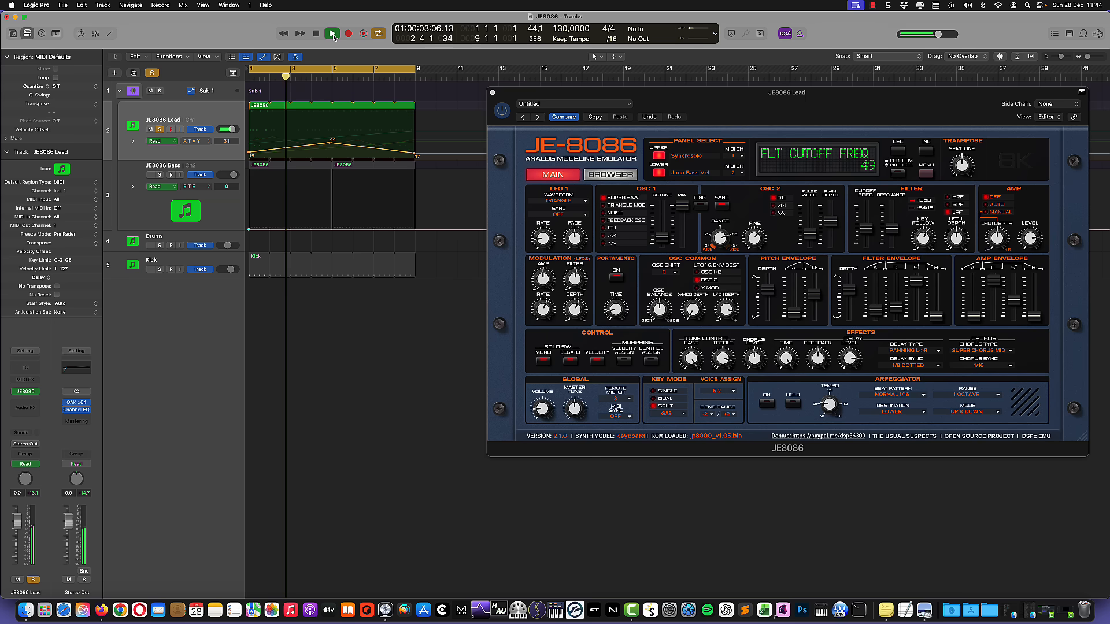
click(332, 33)
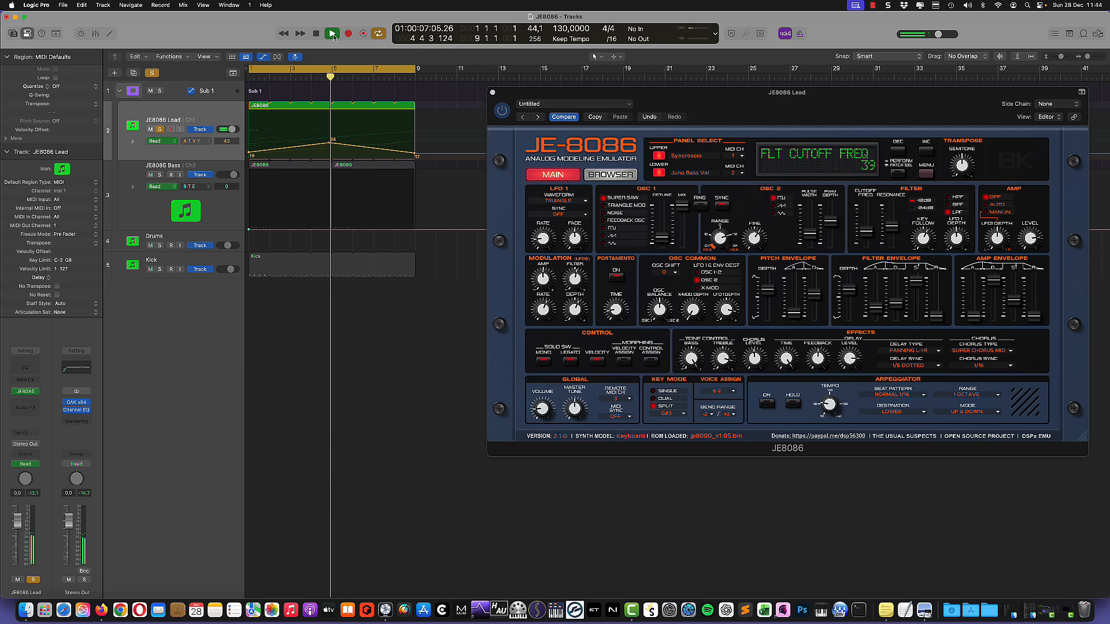
click(332, 33)
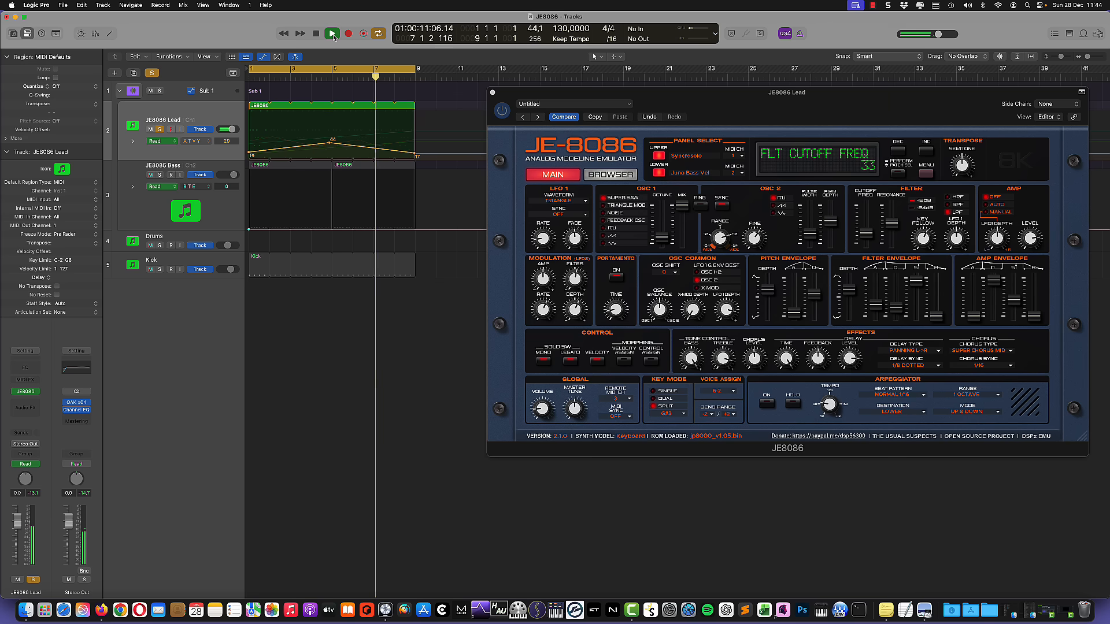
click(315, 34)
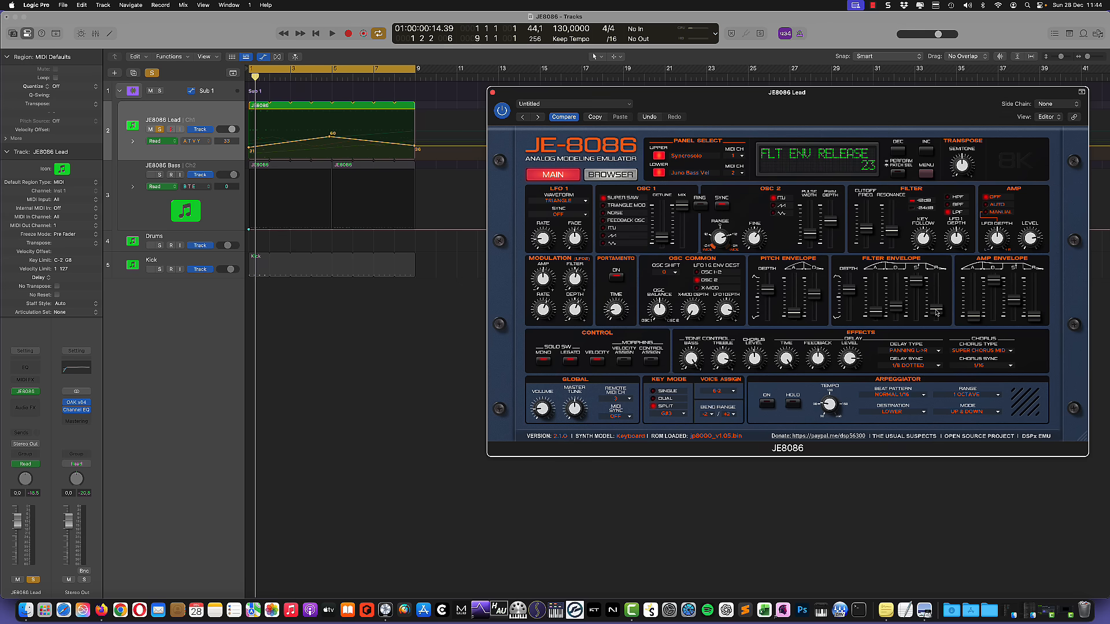
click(315, 33)
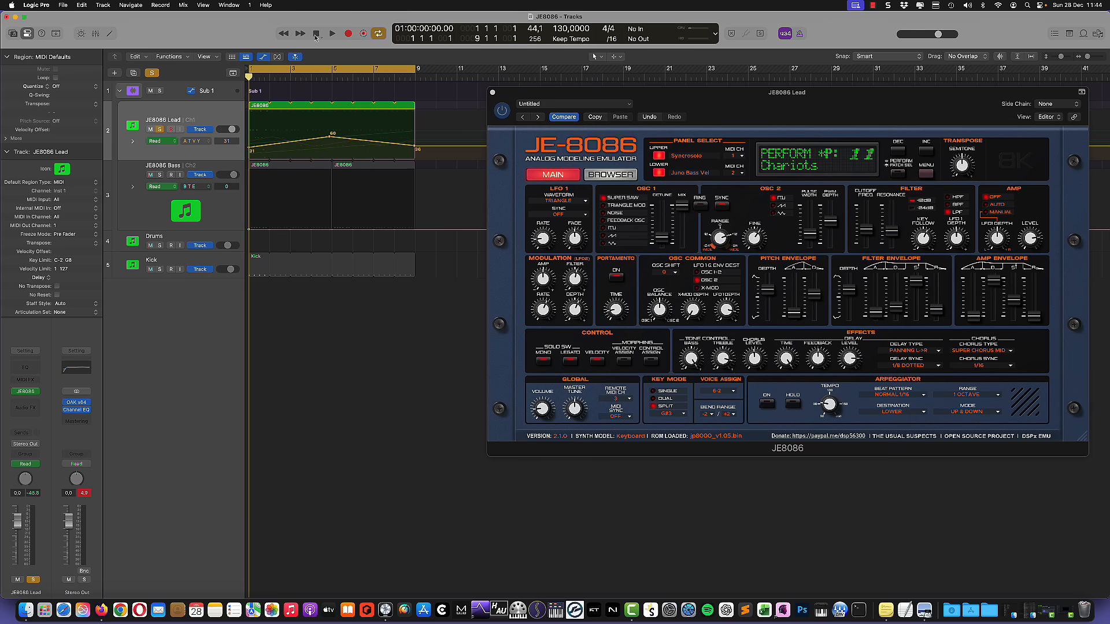
Unsolo the Lead and play the full mix with every track audible
click(150, 130)
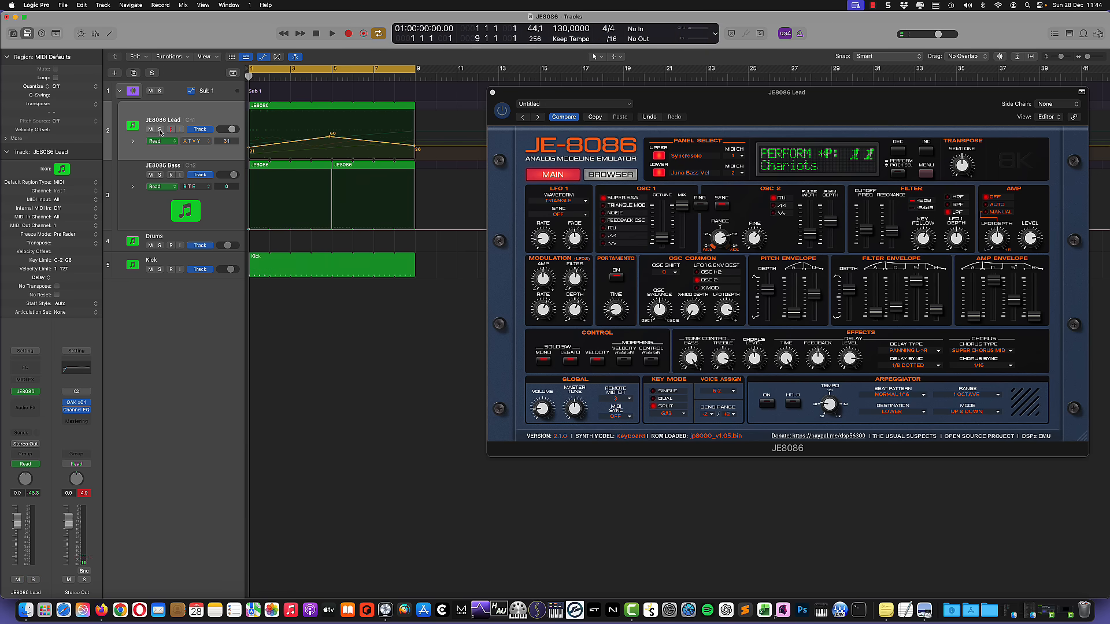
click(332, 33)
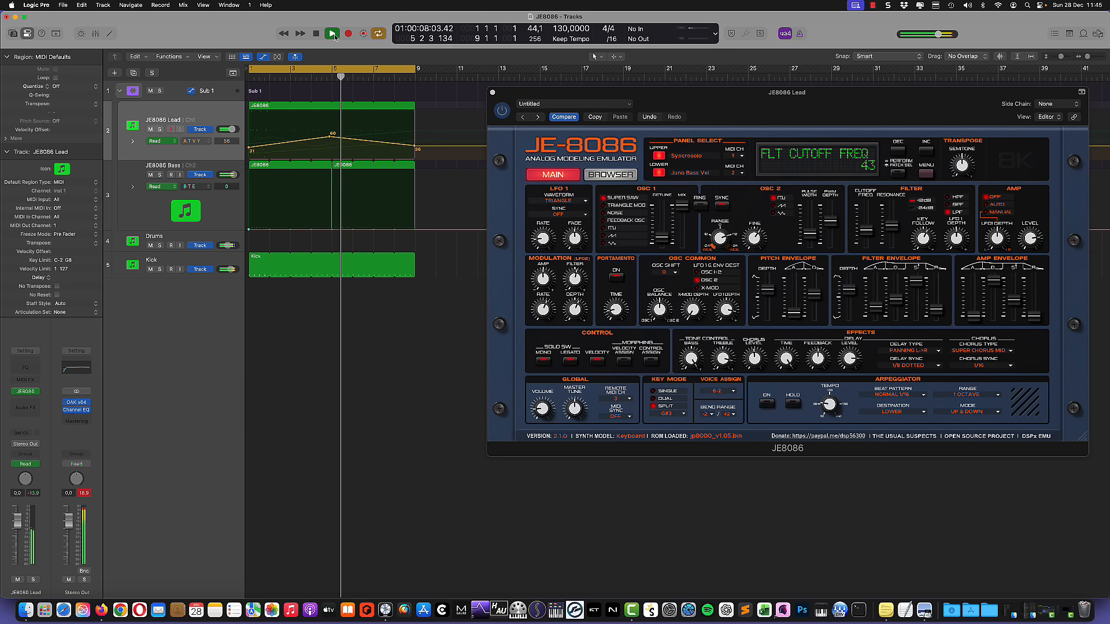
click(331, 33)
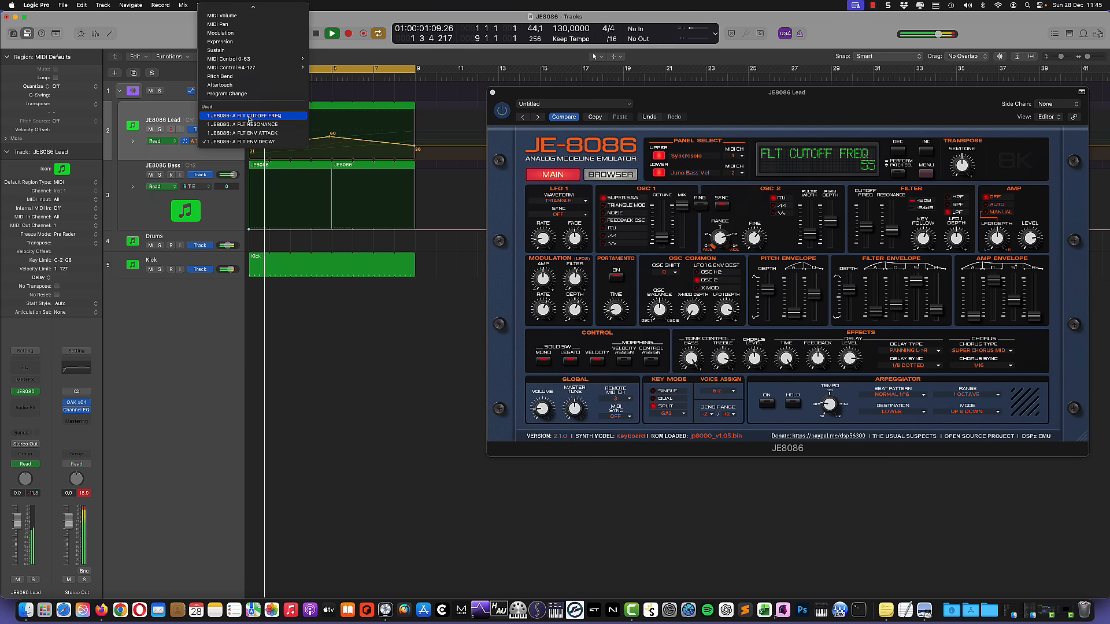
Show the Lead's FLT CUTOFF FREQ lane, adjust its end point near 44, and stop playback
click(252, 116)
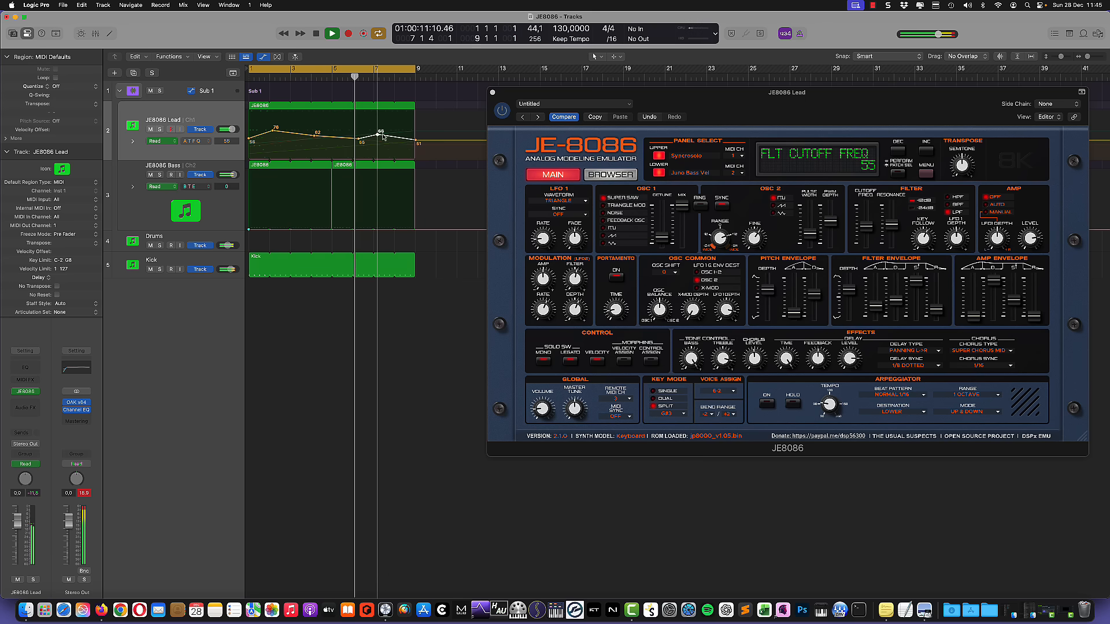
click(316, 33)
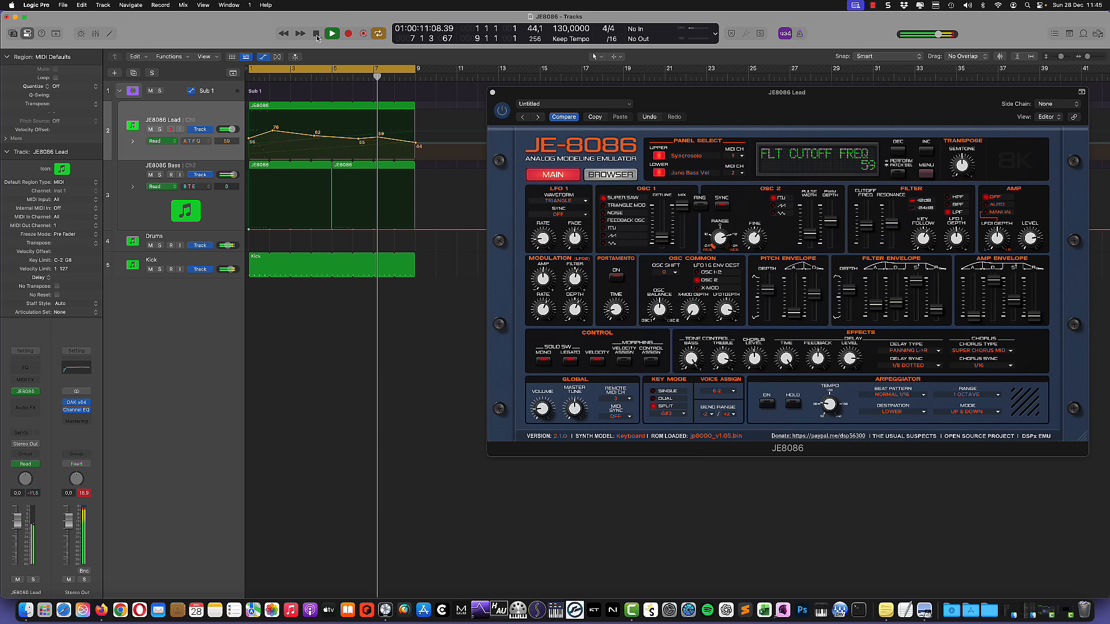
click(332, 34)
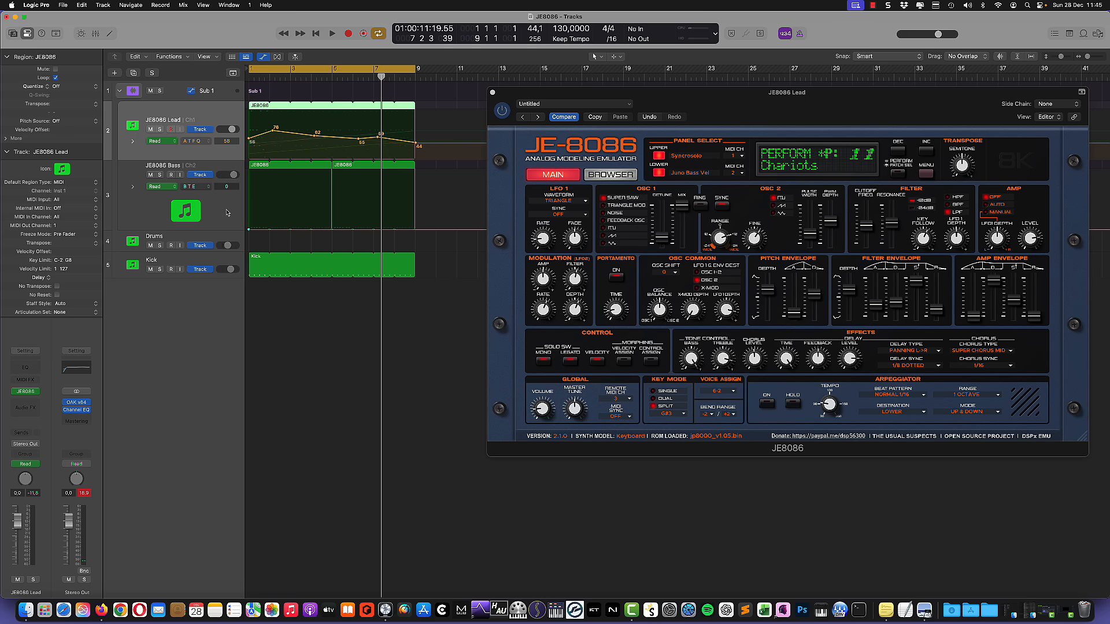
mouse_move(225, 213)
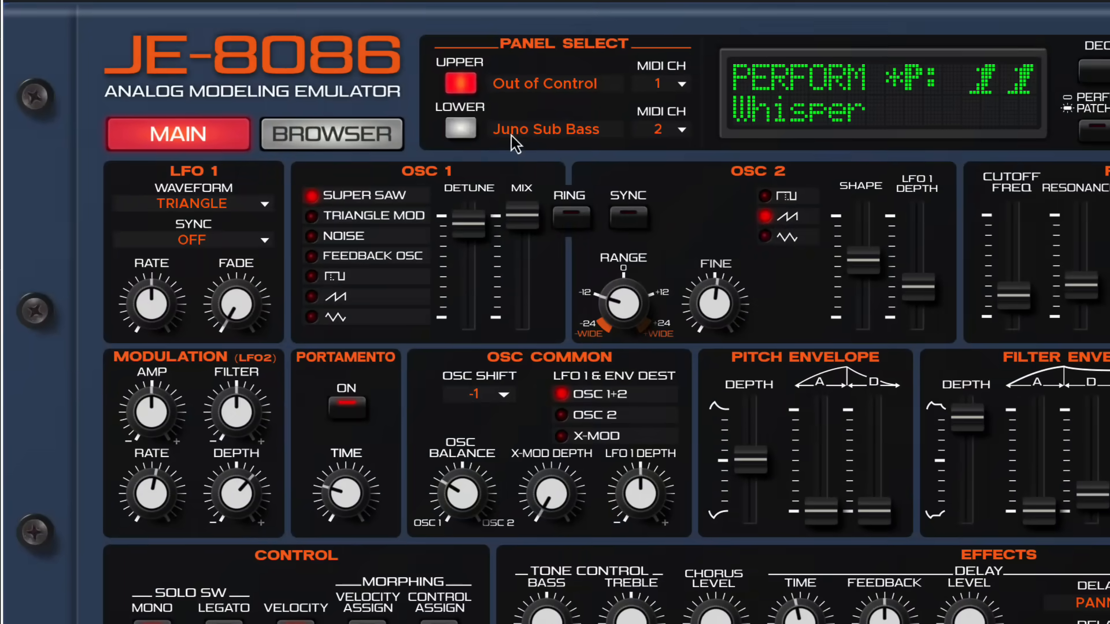
Select the JE8086 Bass track so its regions and resonance lane are in focus
click(460, 129)
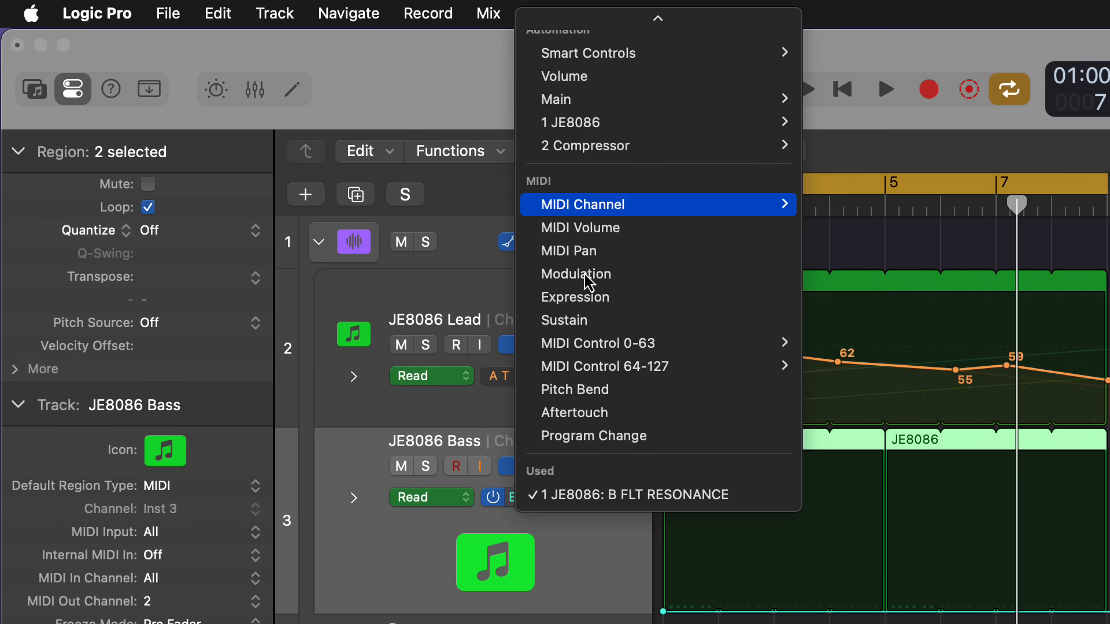
mouse_move(616, 122)
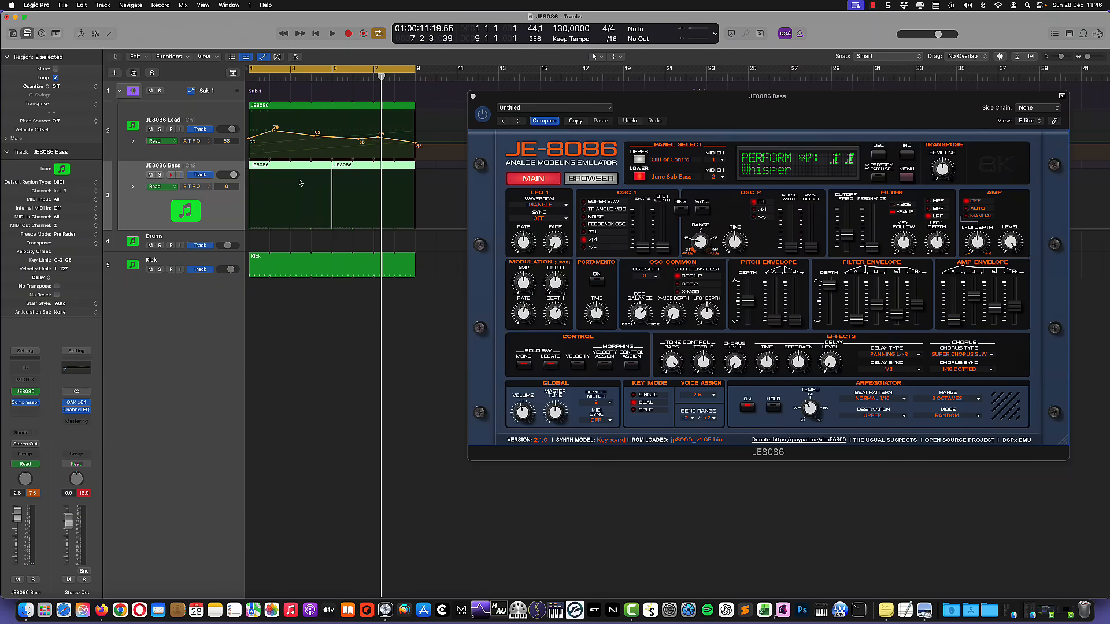
Shape the Bass resonance curve through 44, 67, 60 and 76, then solo the Bass
click(331, 195)
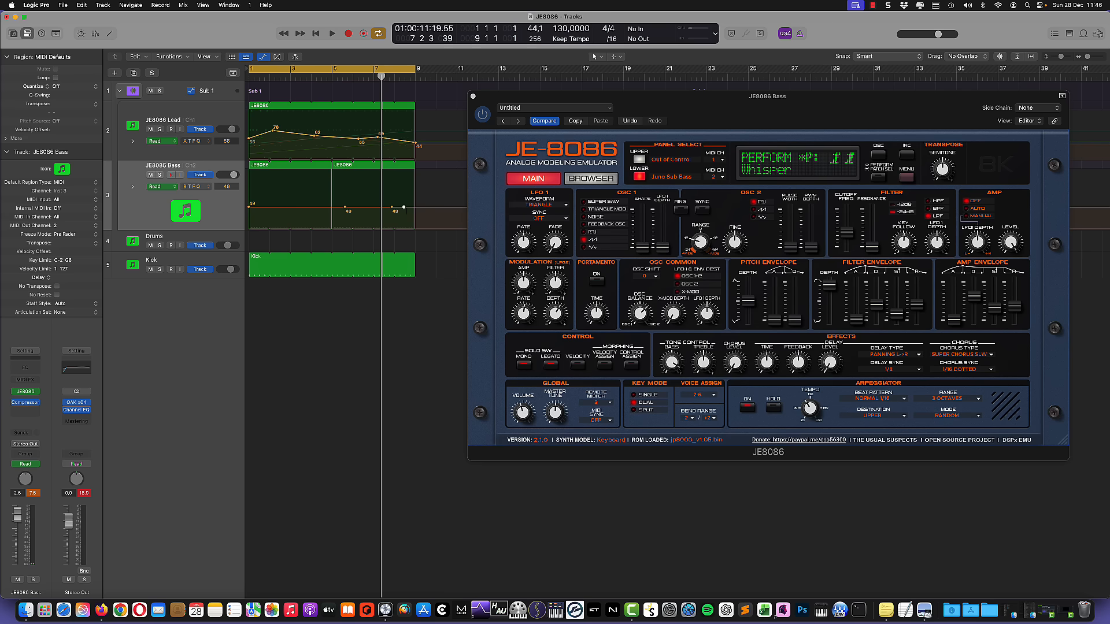
drag(382, 205, 417, 195)
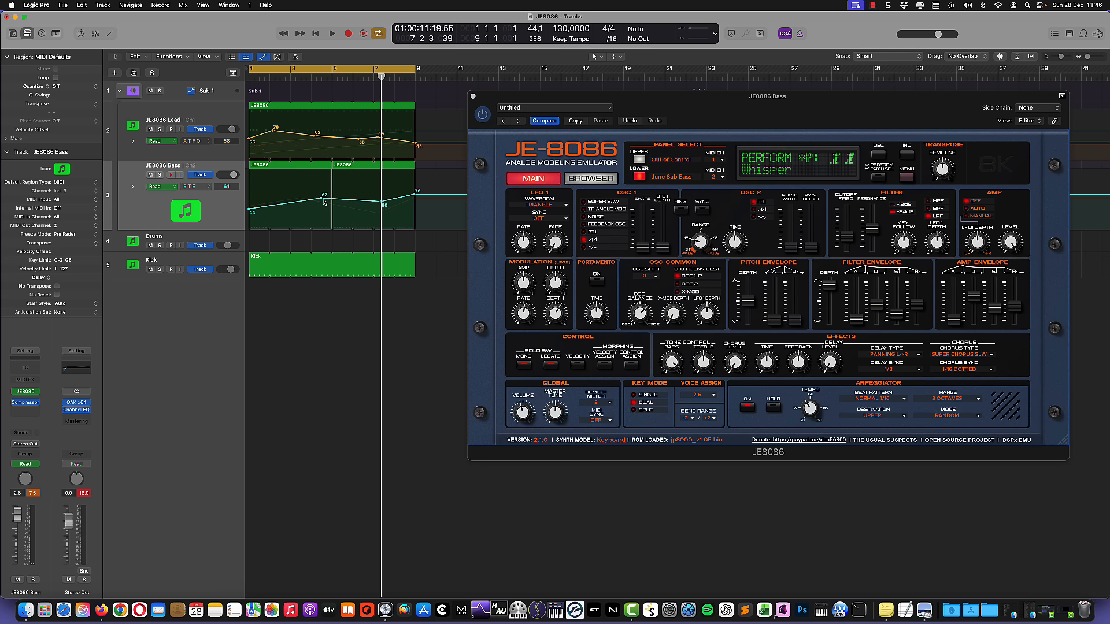
click(161, 175)
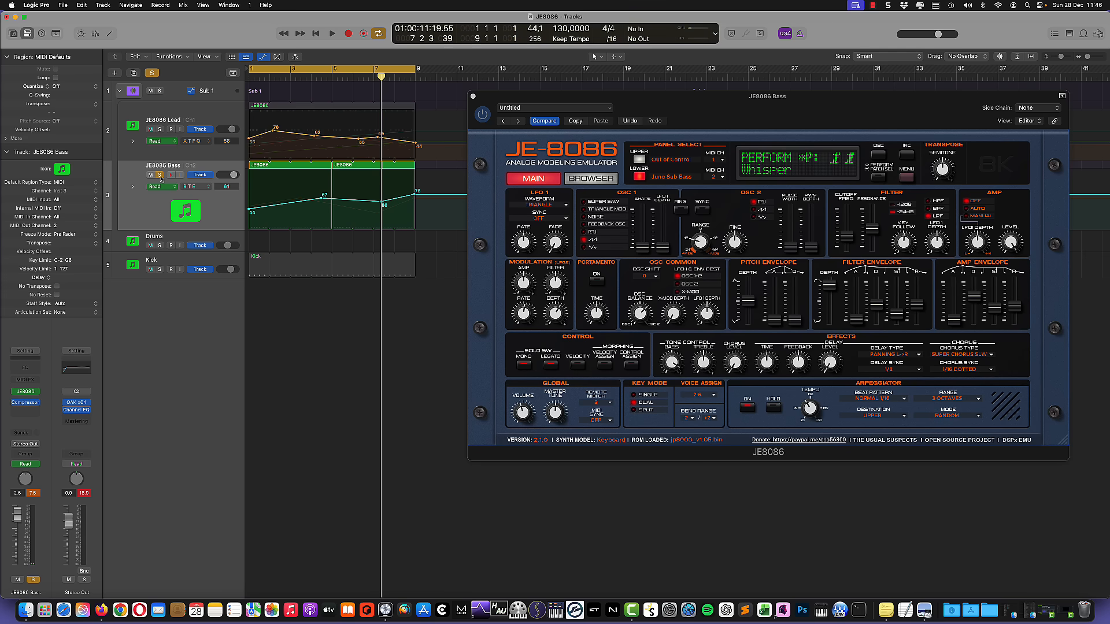
Play the soloed Bass to hear its resonance automation
click(331, 33)
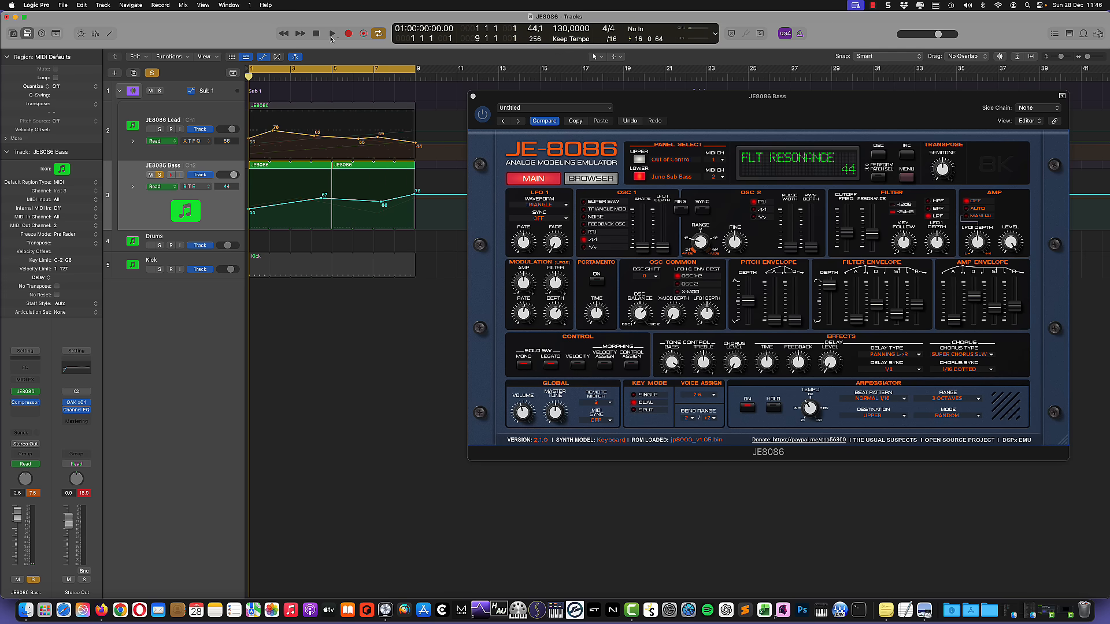
click(331, 34)
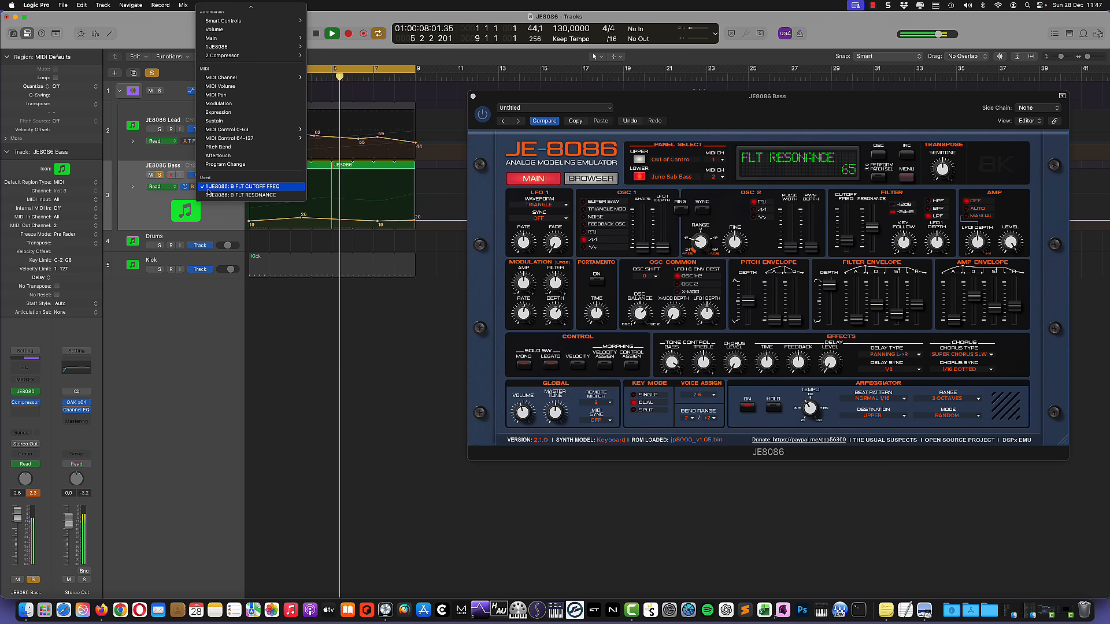
Switch the Bass lane to B FLT ENV ATTACK with a ramp rising from 0, then stop playback
click(251, 195)
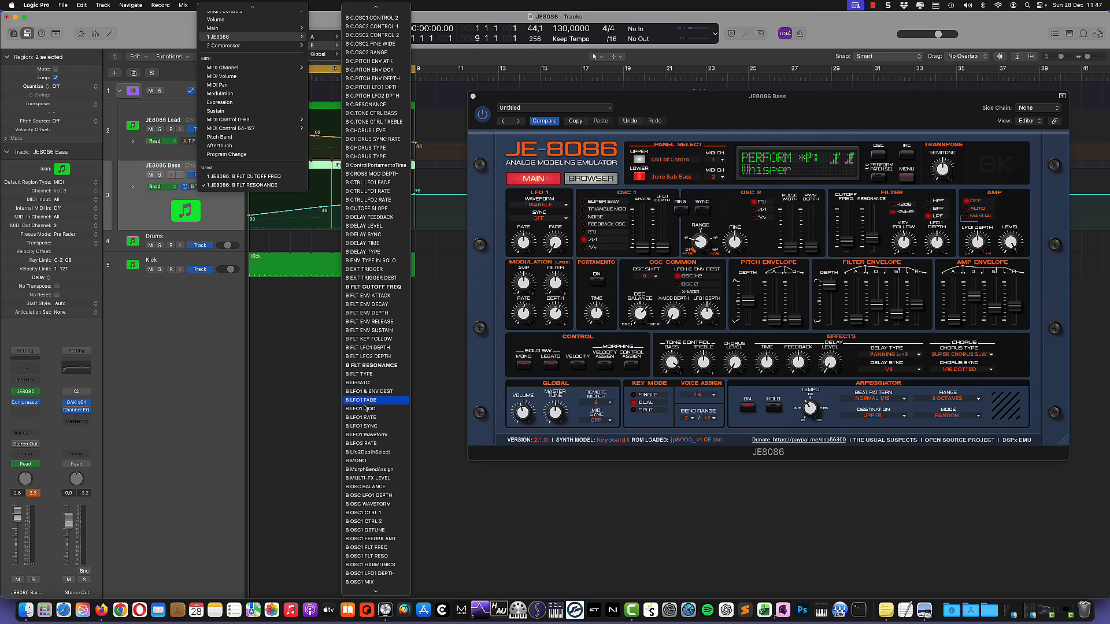
mouse_move(366, 391)
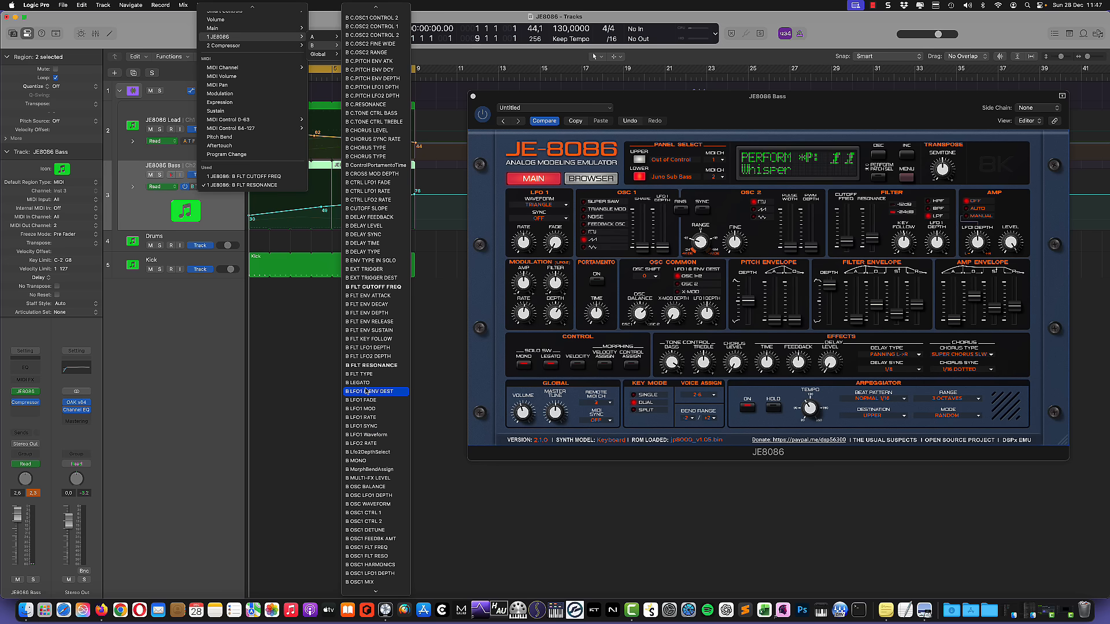
mouse_move(375, 304)
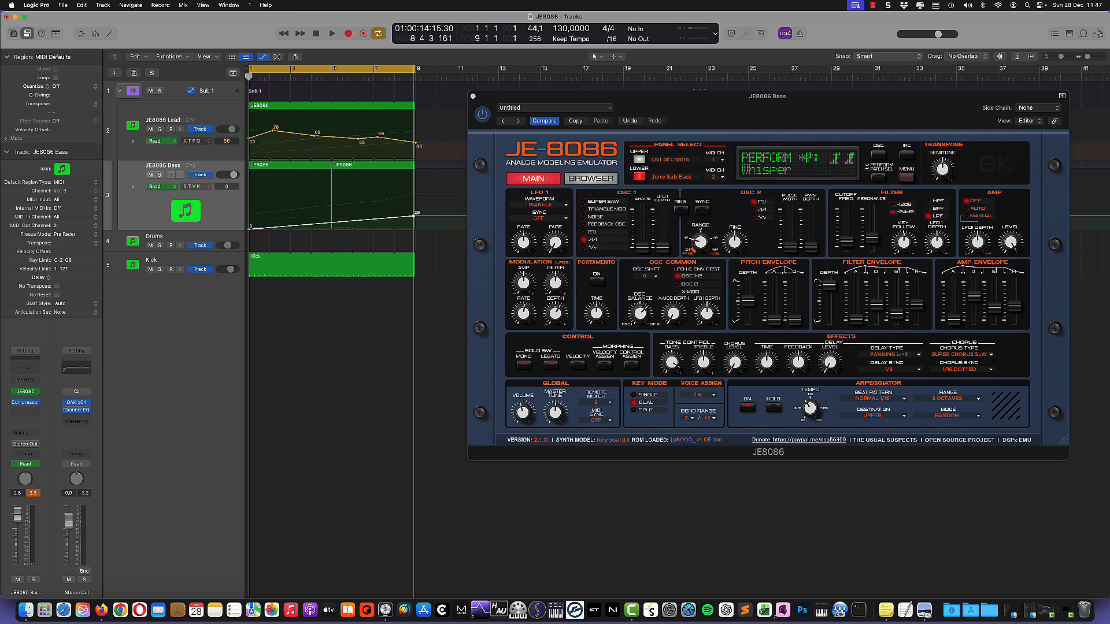
click(284, 34)
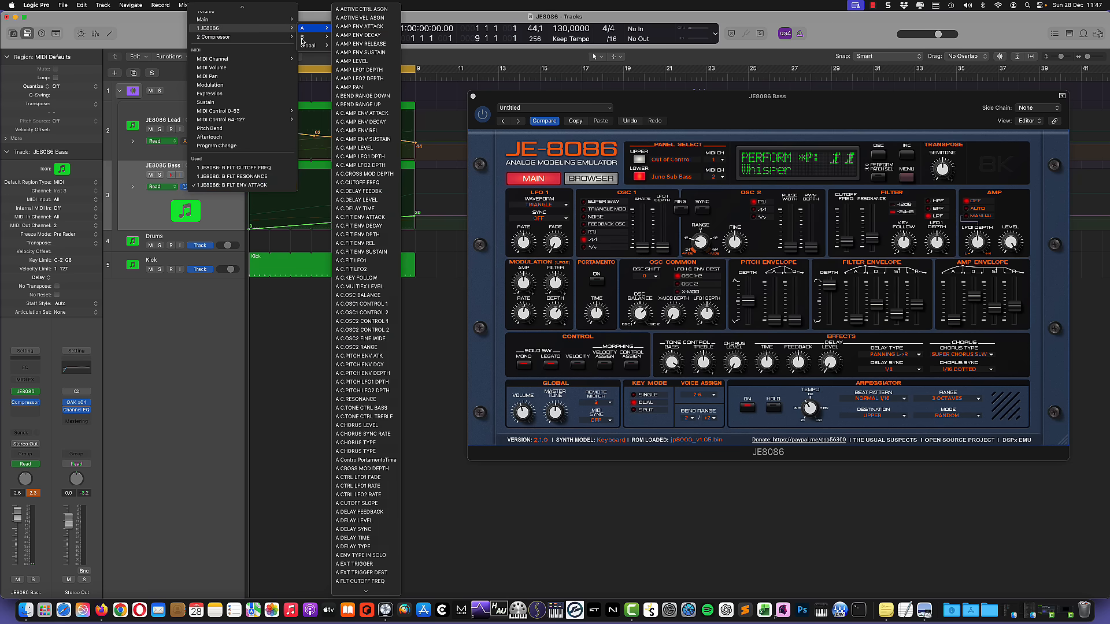
Add a B FLT ENV DECAY lane falling from 54 across the Bass regions, returning to the start
click(309, 25)
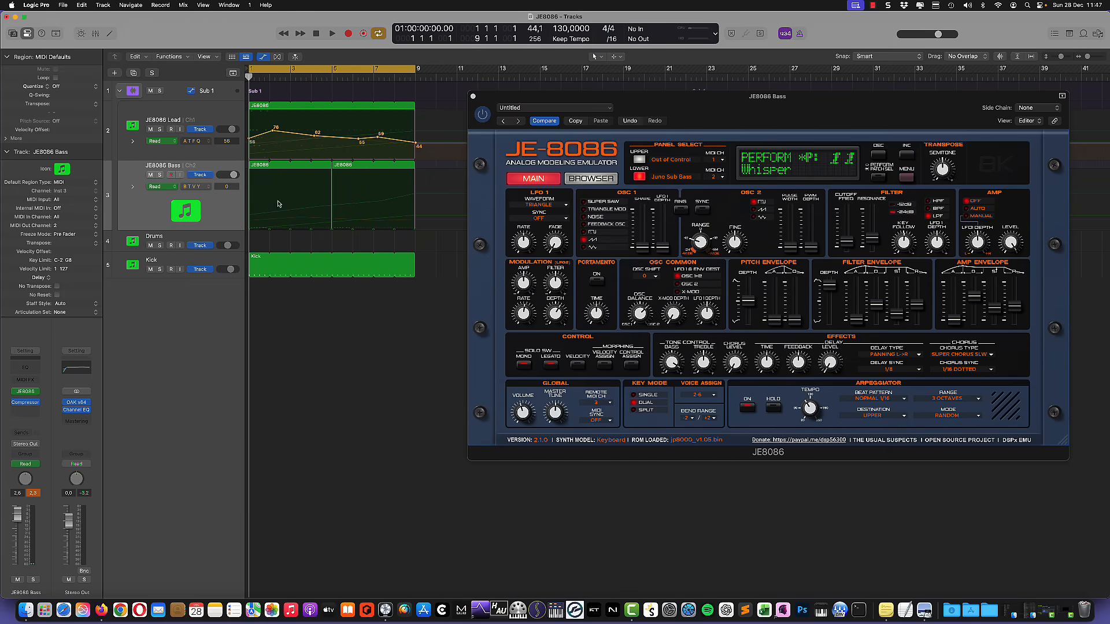
mouse_move(261, 234)
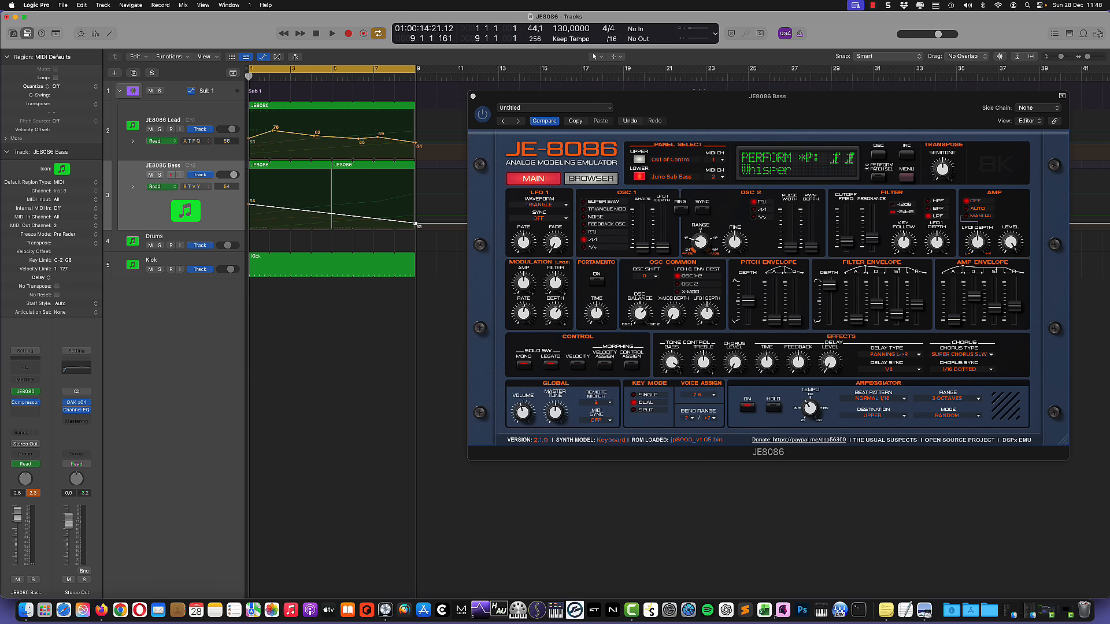
click(315, 33)
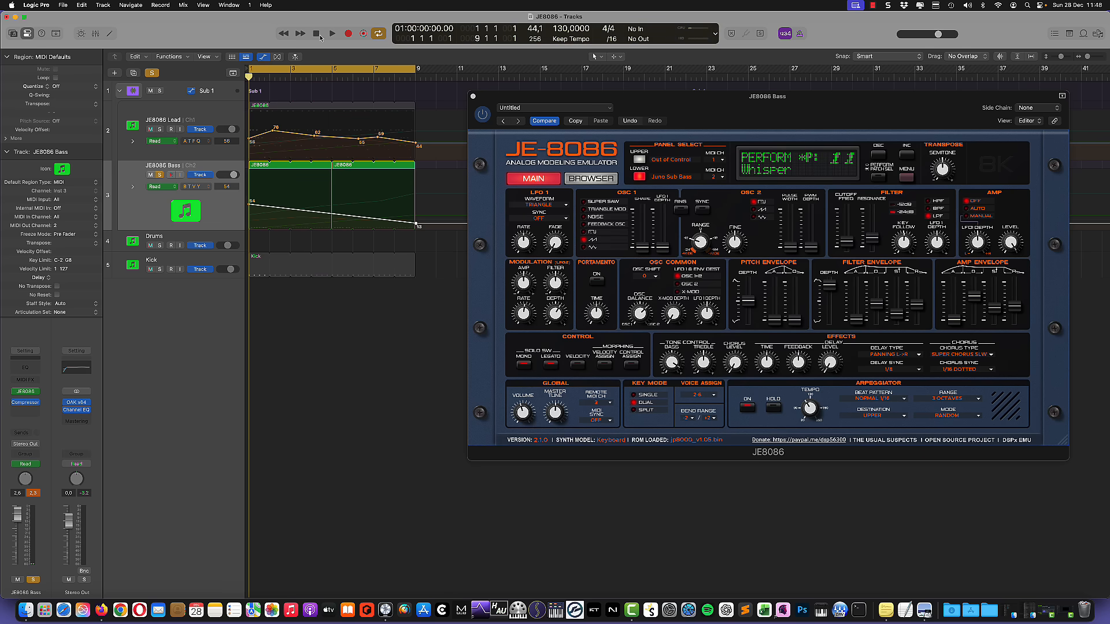
Play the soloed Bass decay ramp, stop, and return the playhead to the start
click(332, 33)
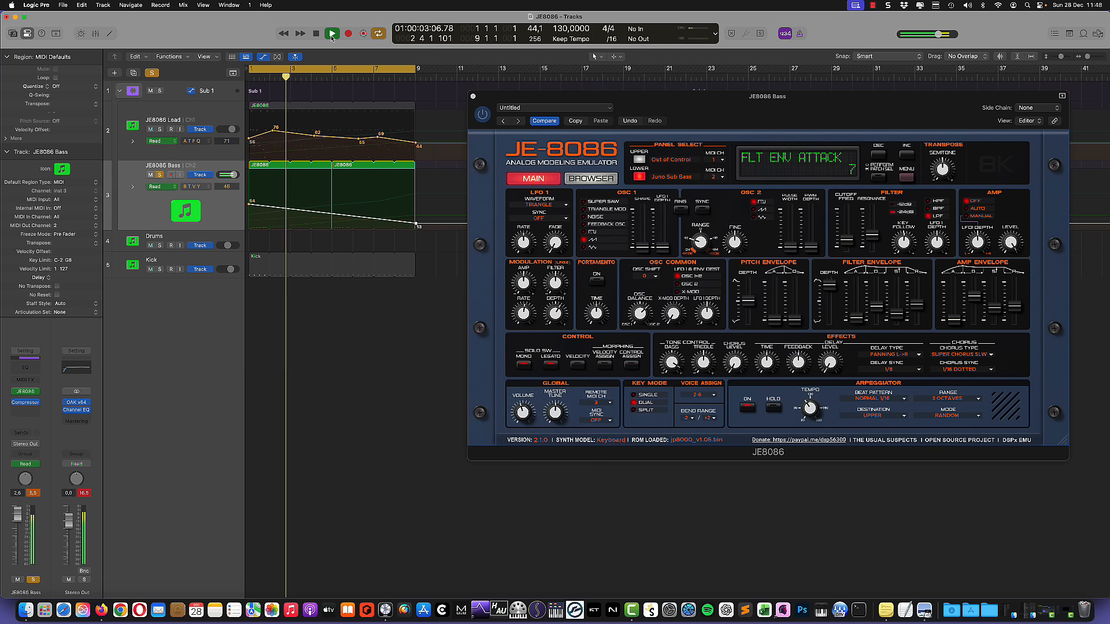
click(332, 33)
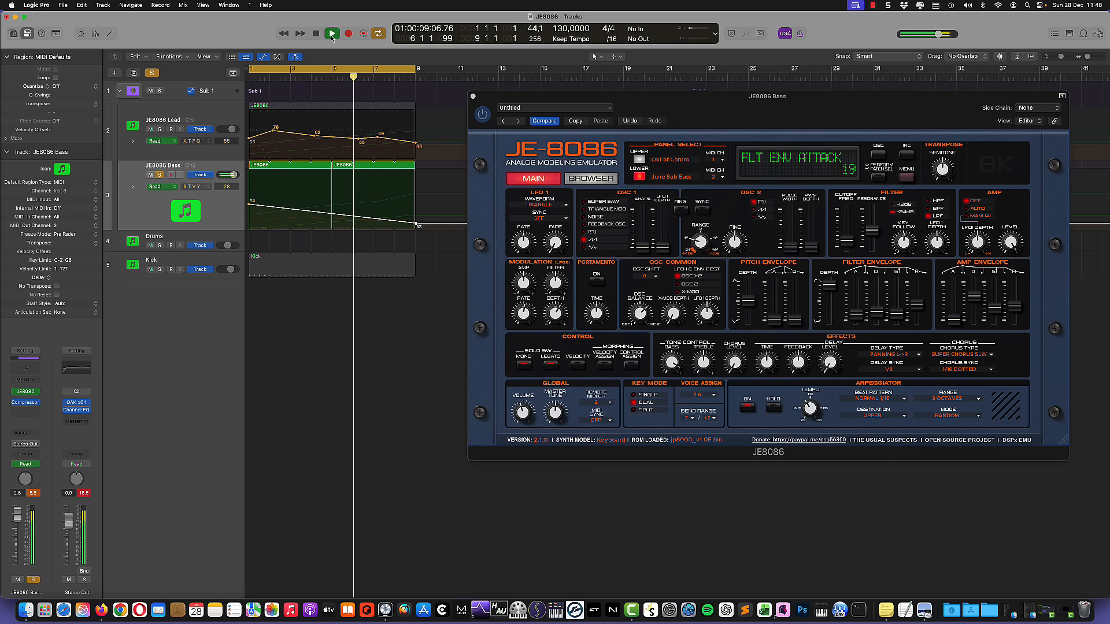
click(331, 33)
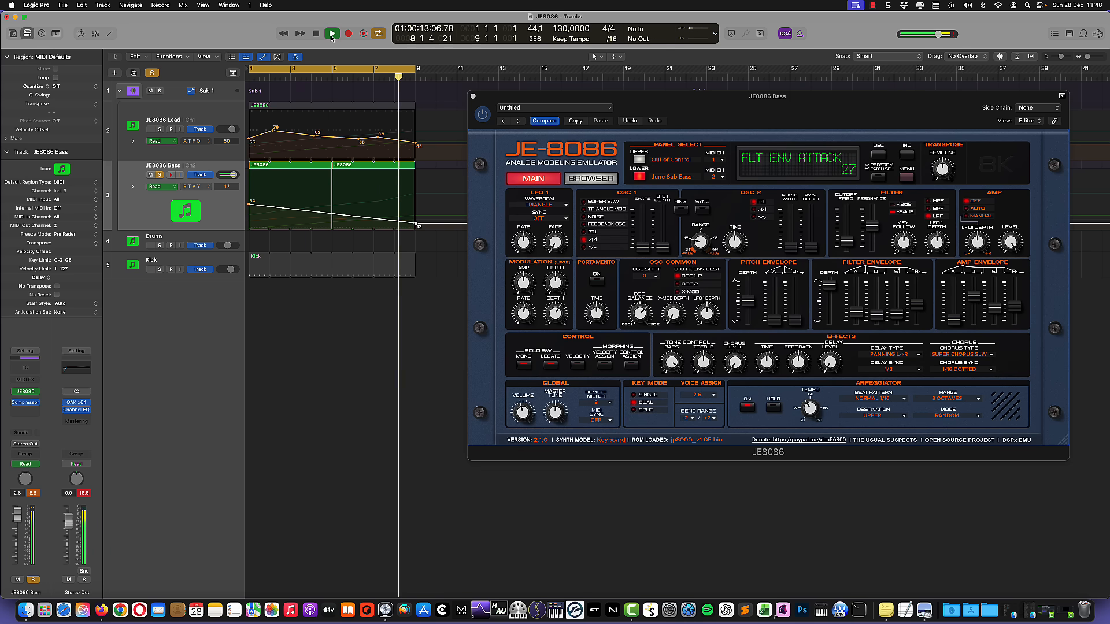
click(332, 34)
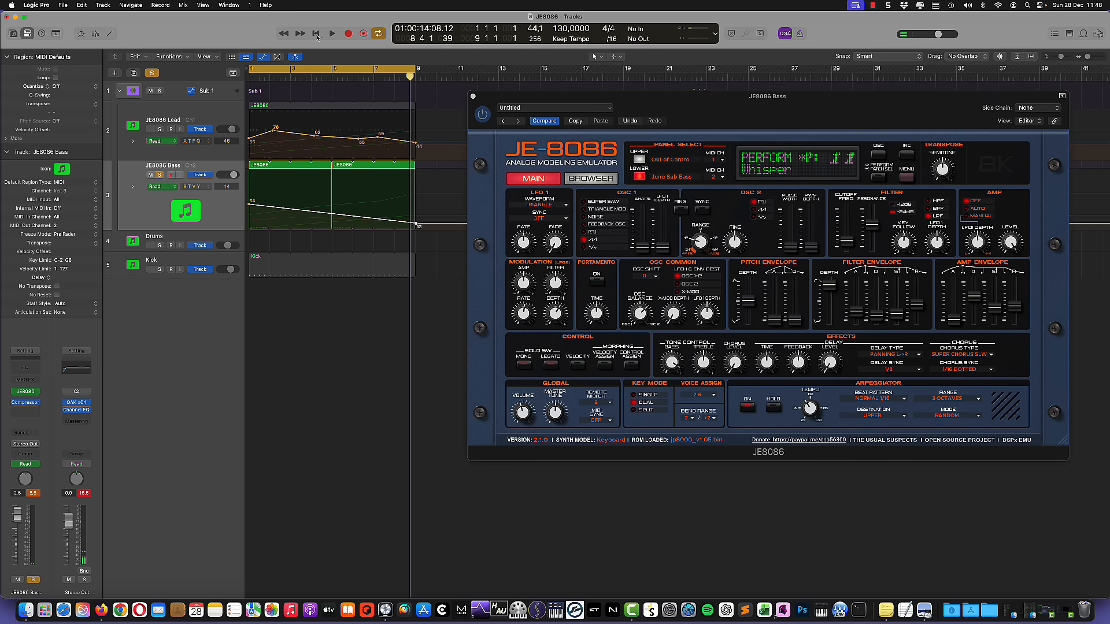
click(315, 34)
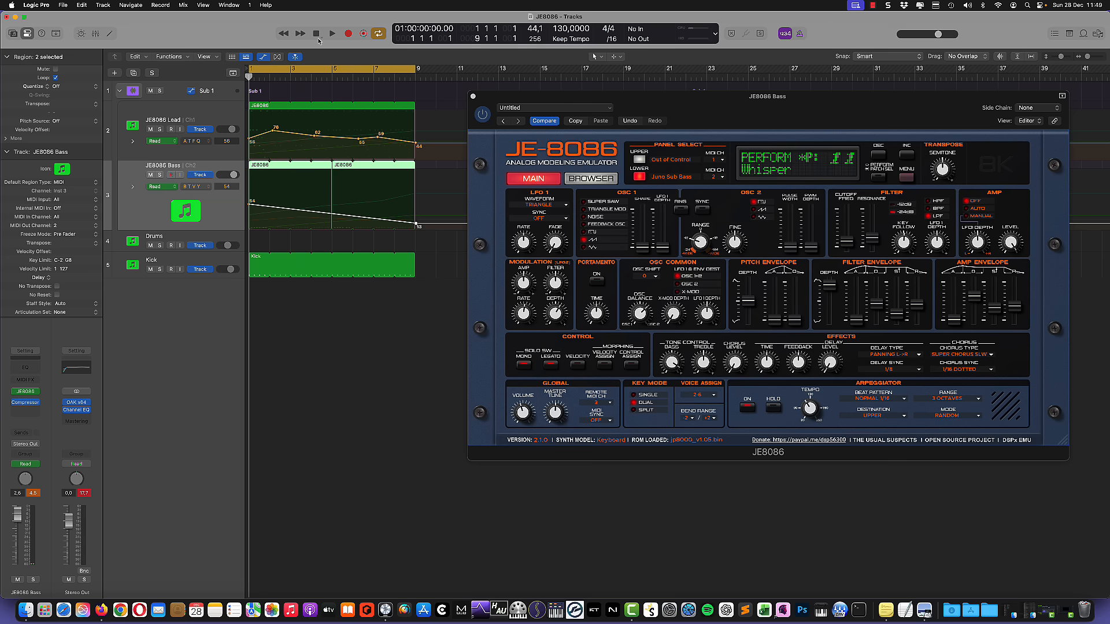